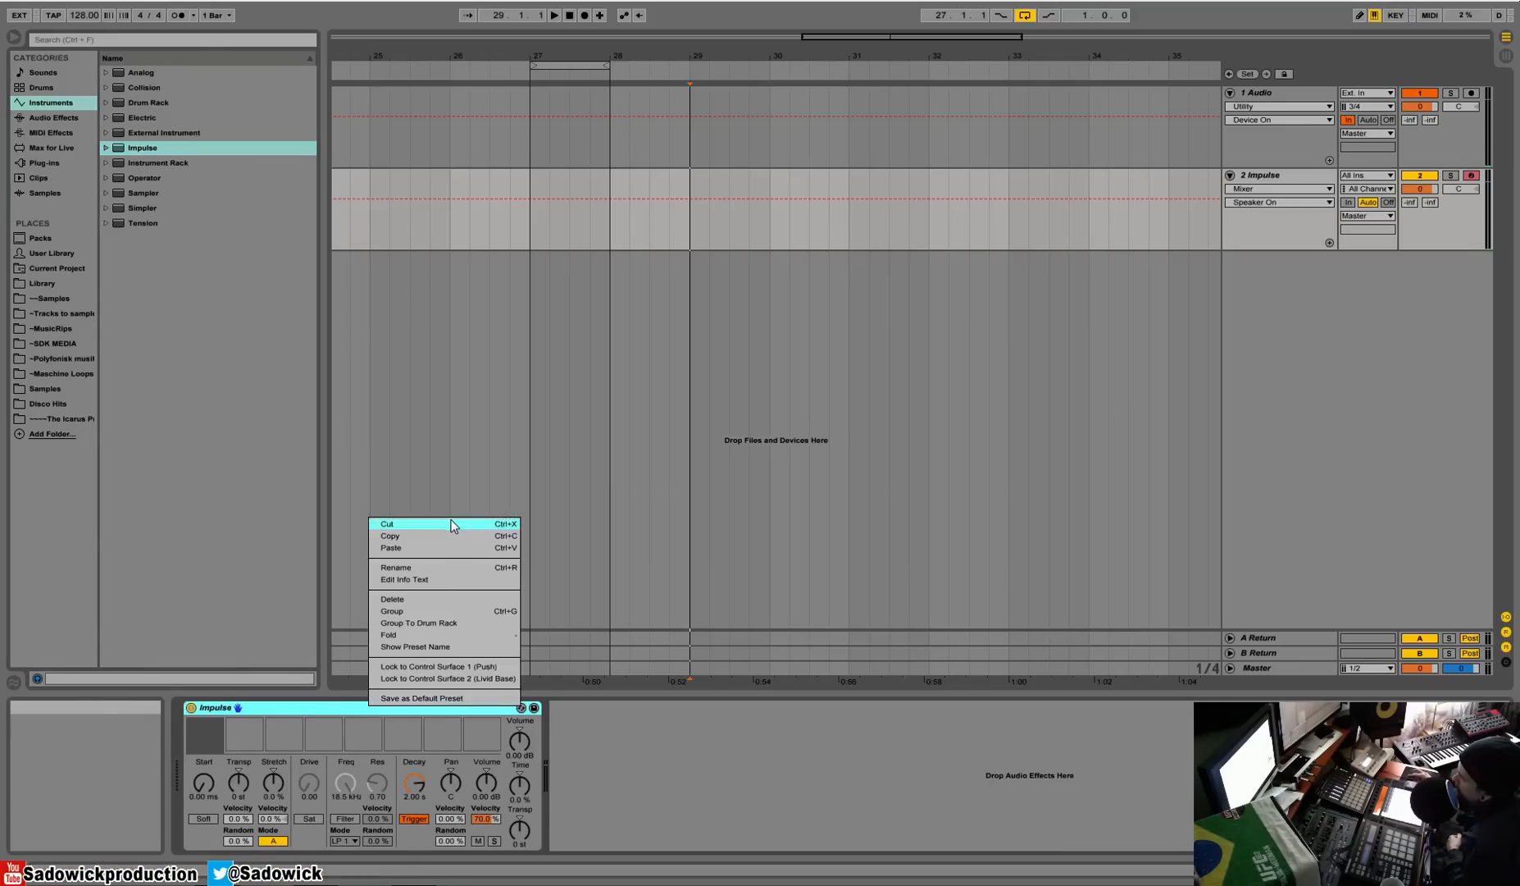
# Remove the Impulse instrument from track 2 to make room for an empty Drum Rack.
pyautogui.click(392, 599)
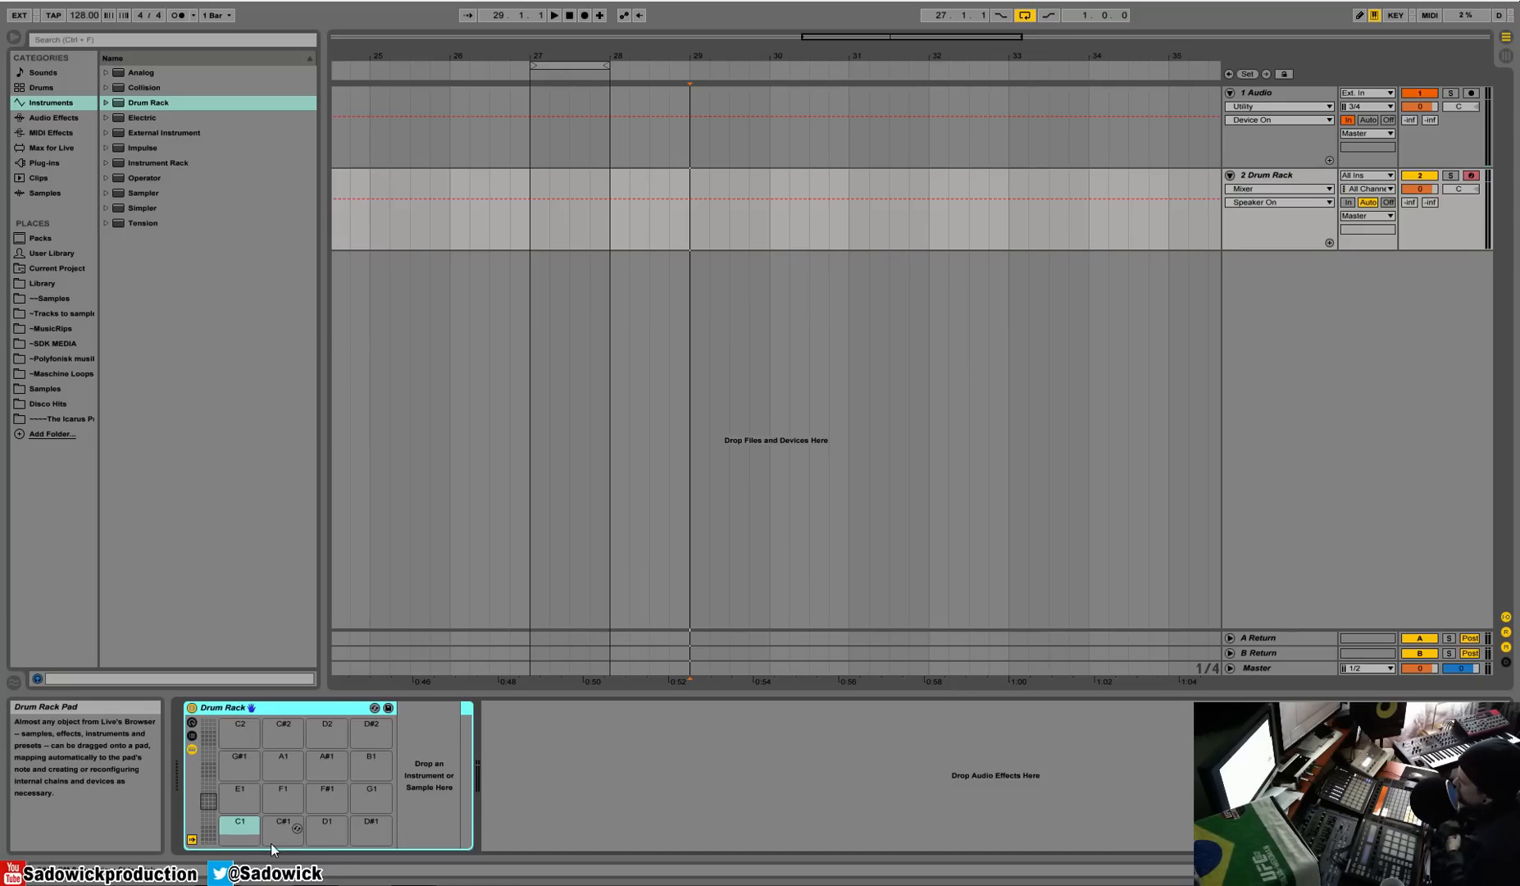
pyautogui.moveTo(288, 840)
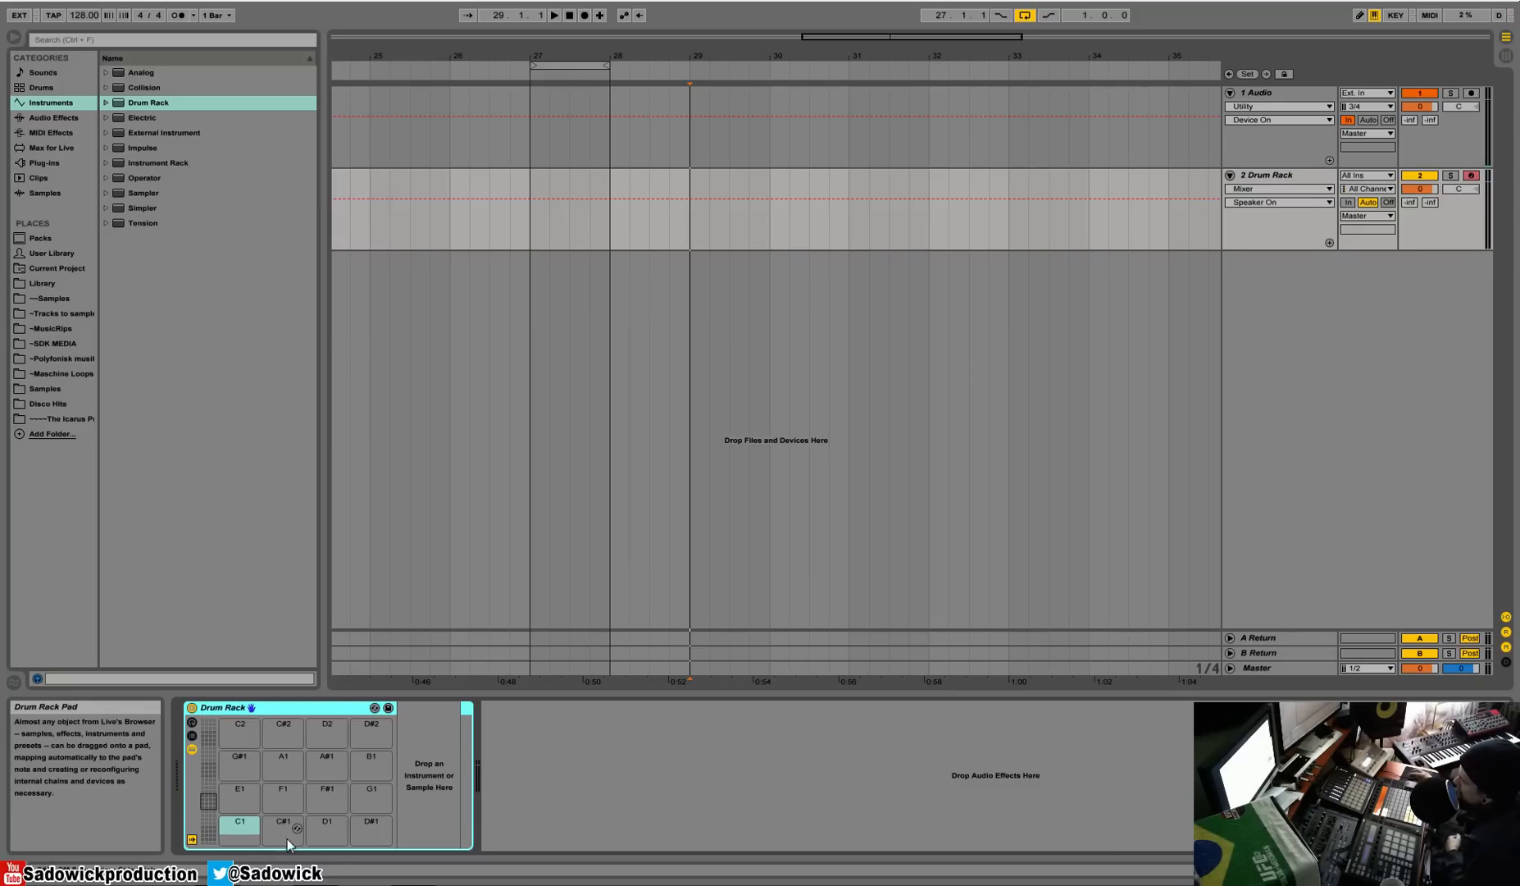
pyautogui.moveTo(364, 796)
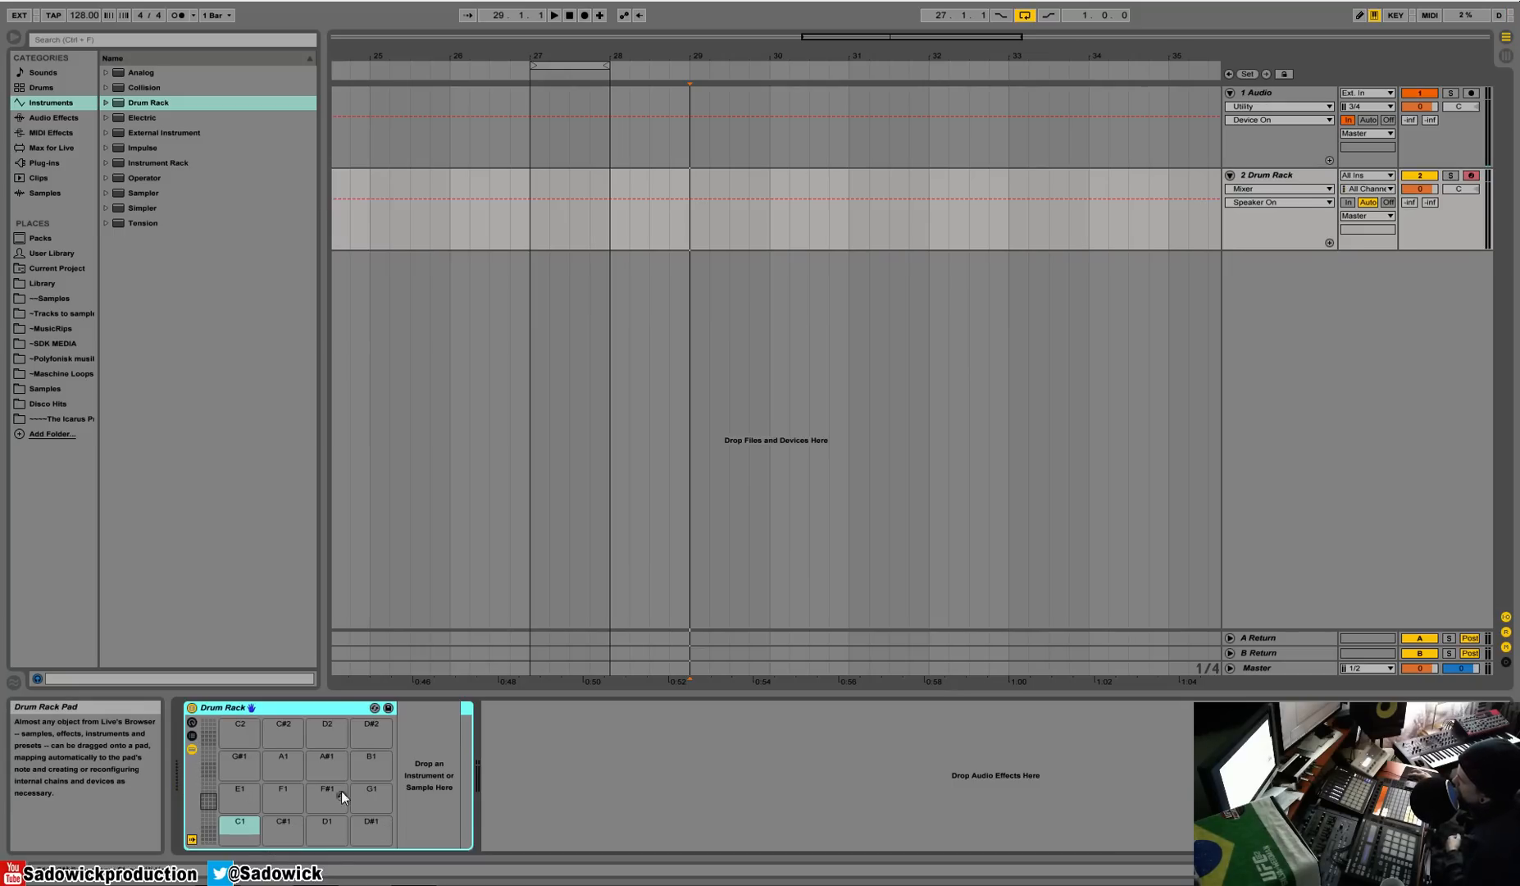
pyautogui.moveTo(387, 828)
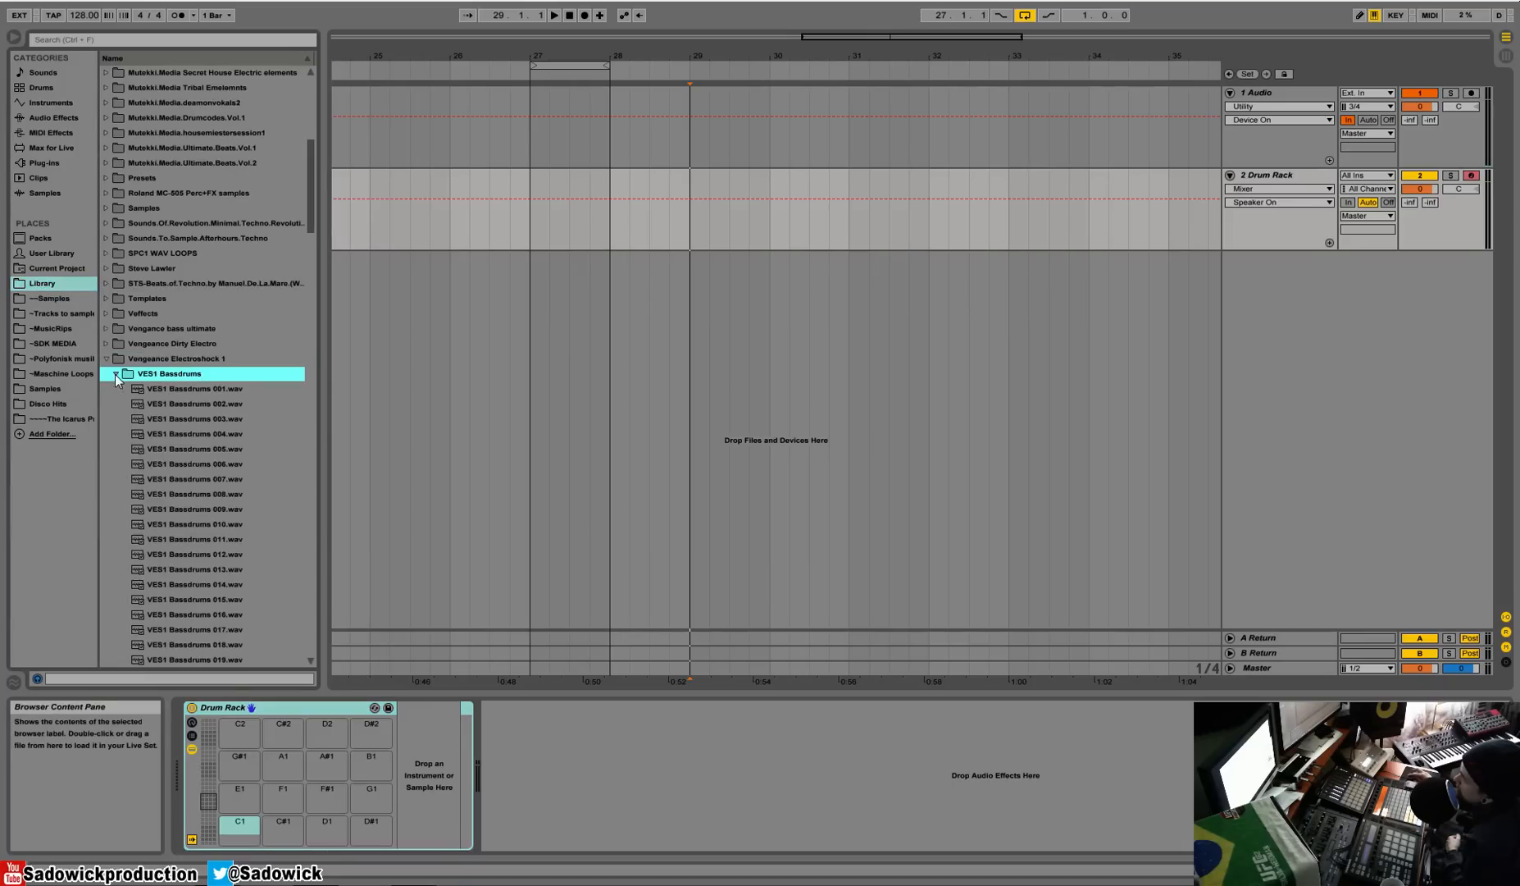
# Load VES1 Basedrums 001 onto pad C1 and VES1 Claps 004 onto pad C#1, then select empty pad D1.
pyautogui.click(192, 389)
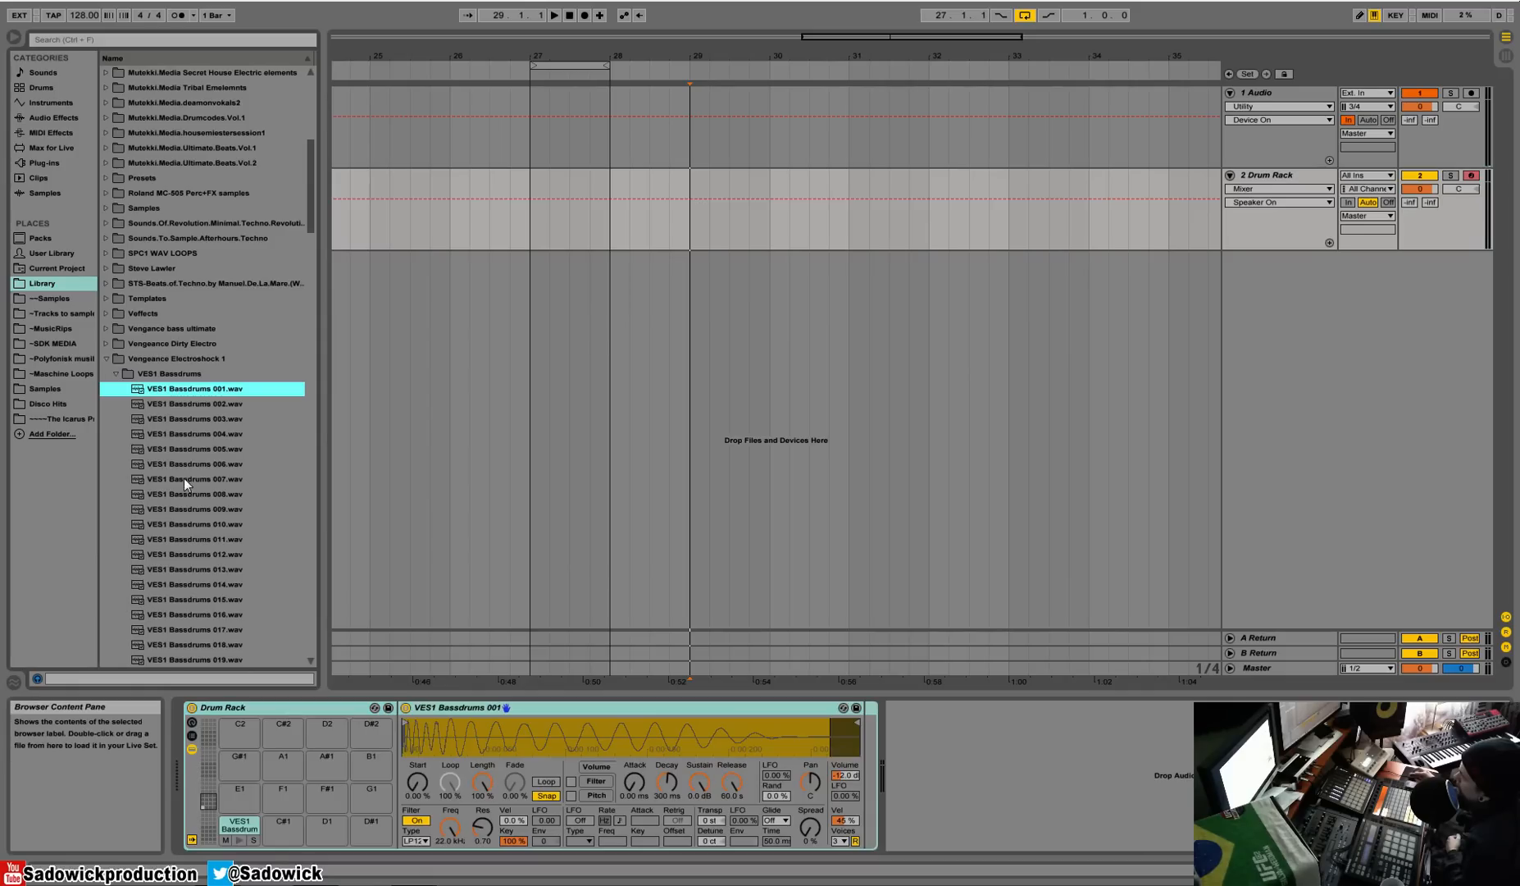
pyautogui.click(118, 374)
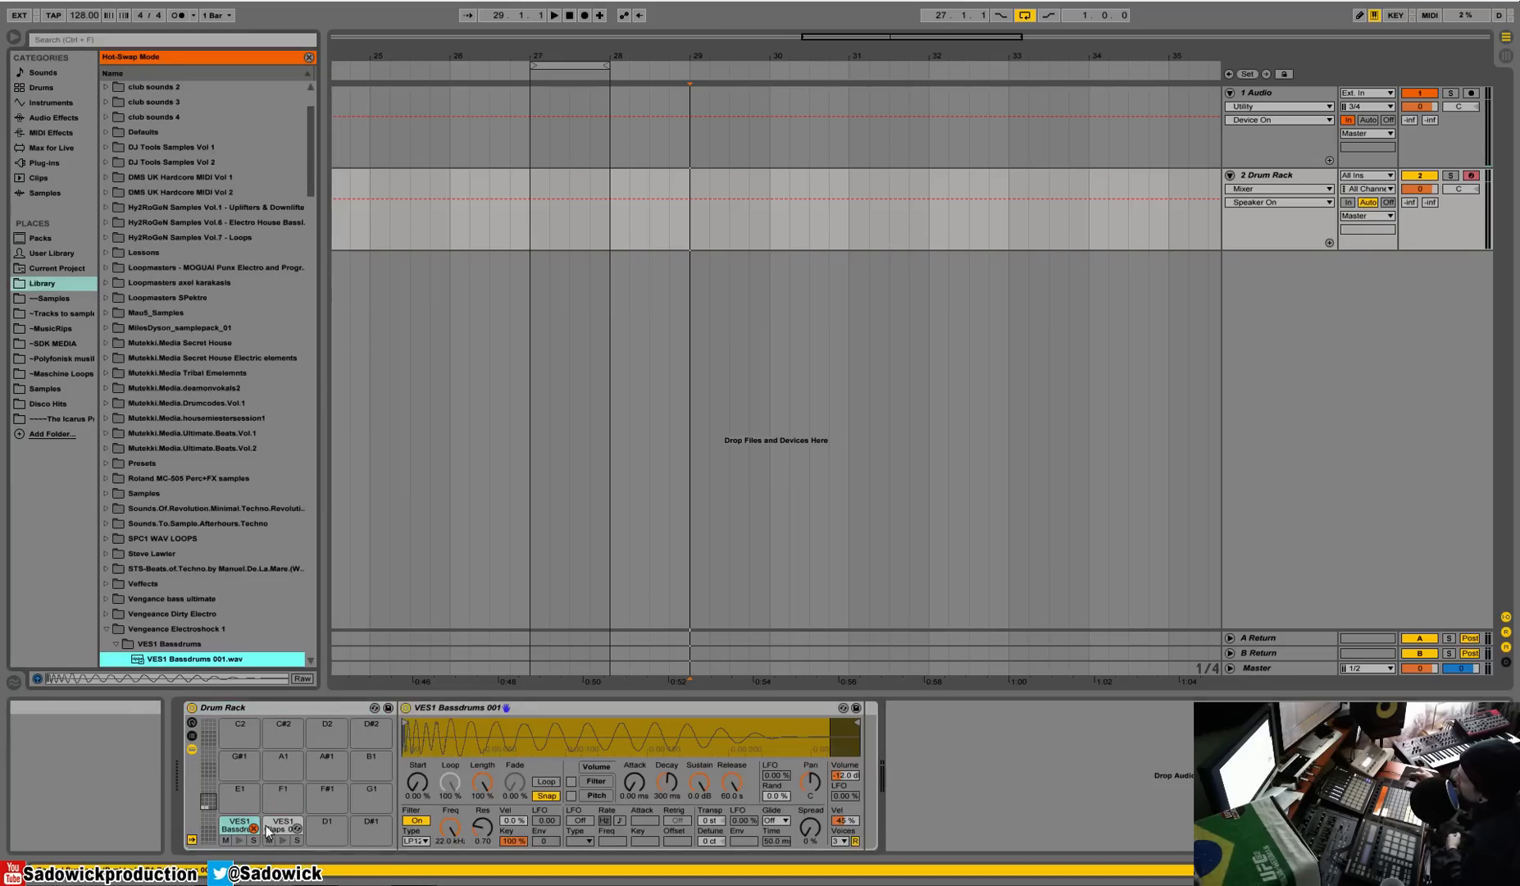
pyautogui.click(184, 449)
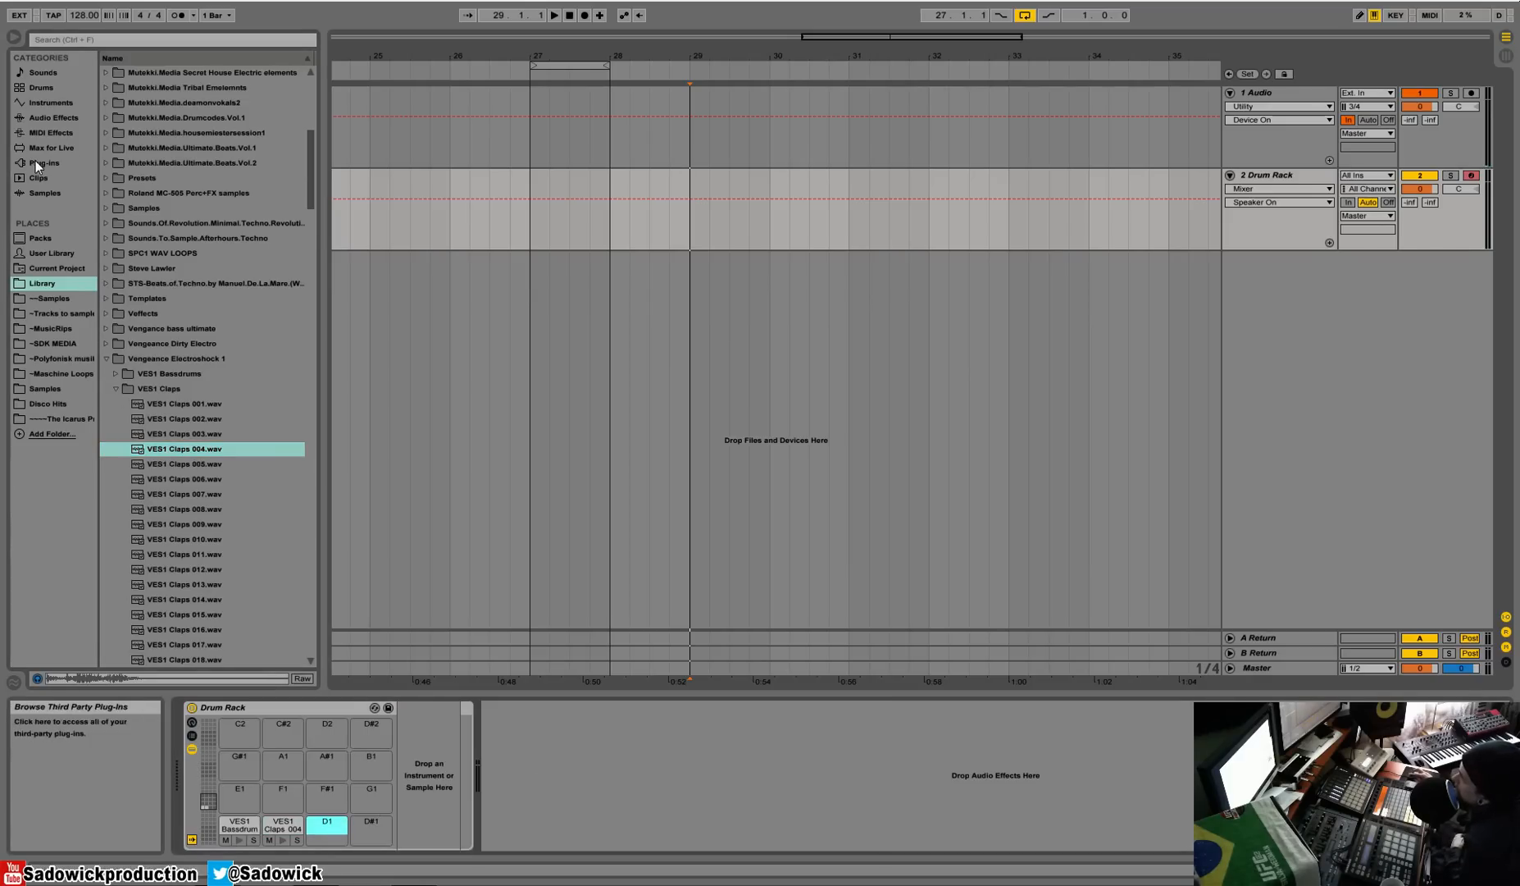
# Load Analog onto pad D1, swap it for Operator and reshape Operator's envelope.
pyautogui.click(43, 103)
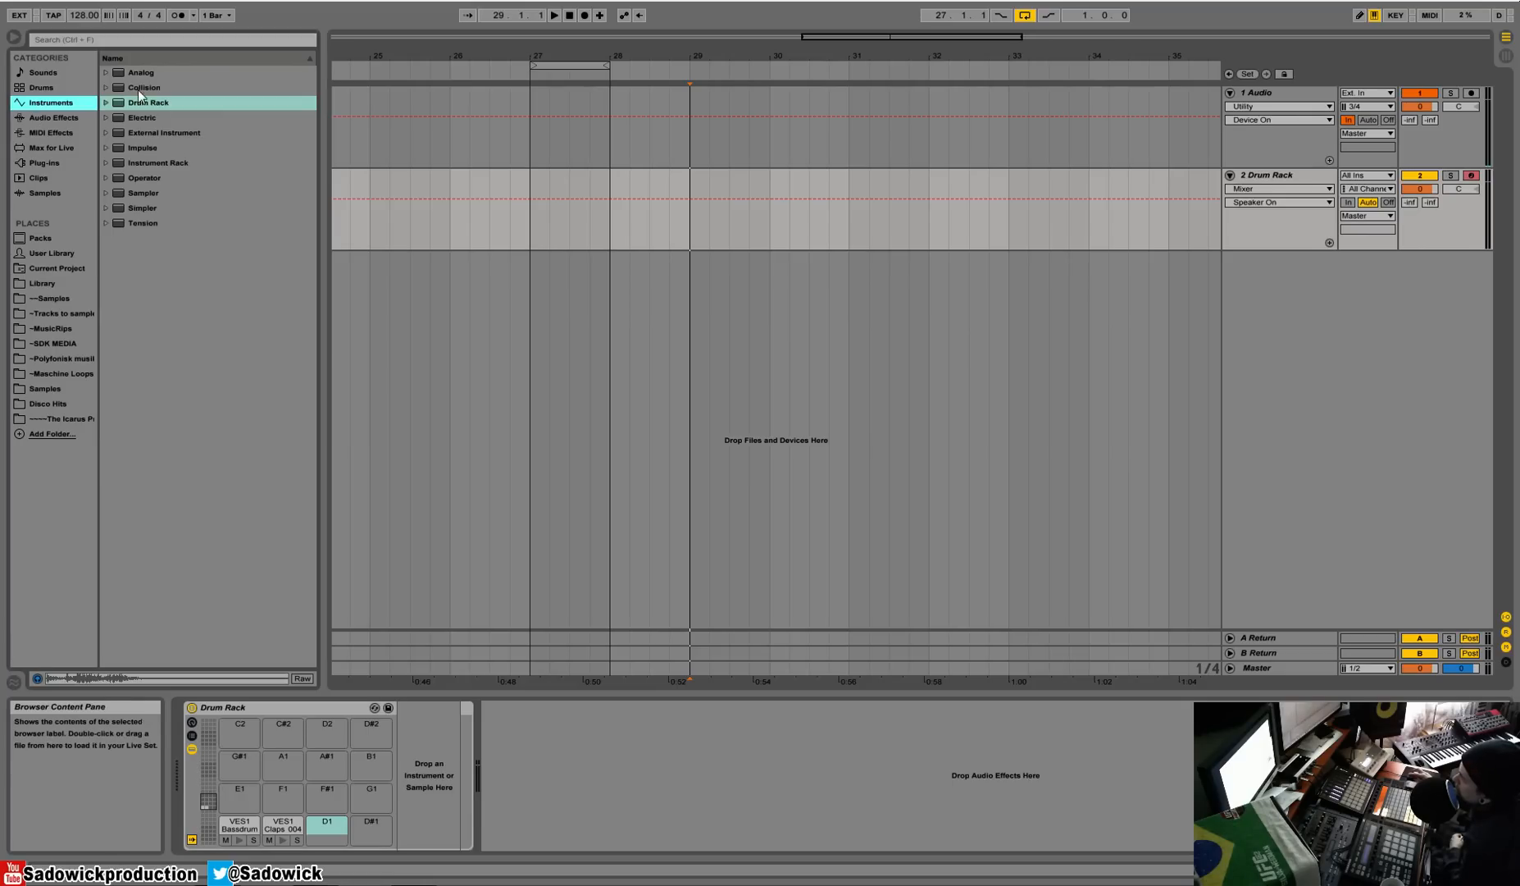
pyautogui.click(141, 74)
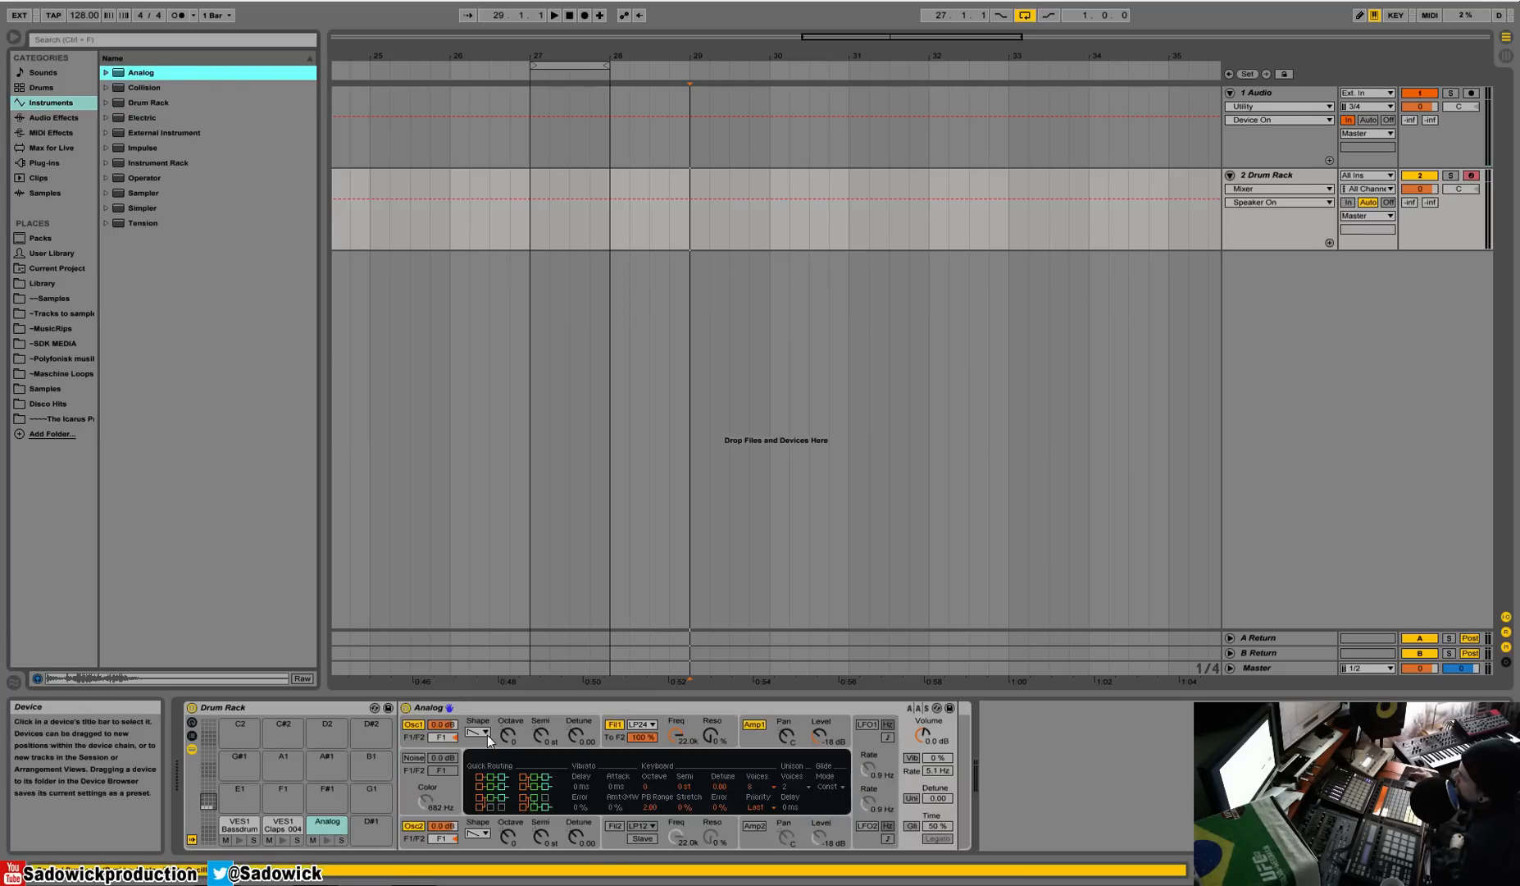
pyautogui.rightClick(425, 707)
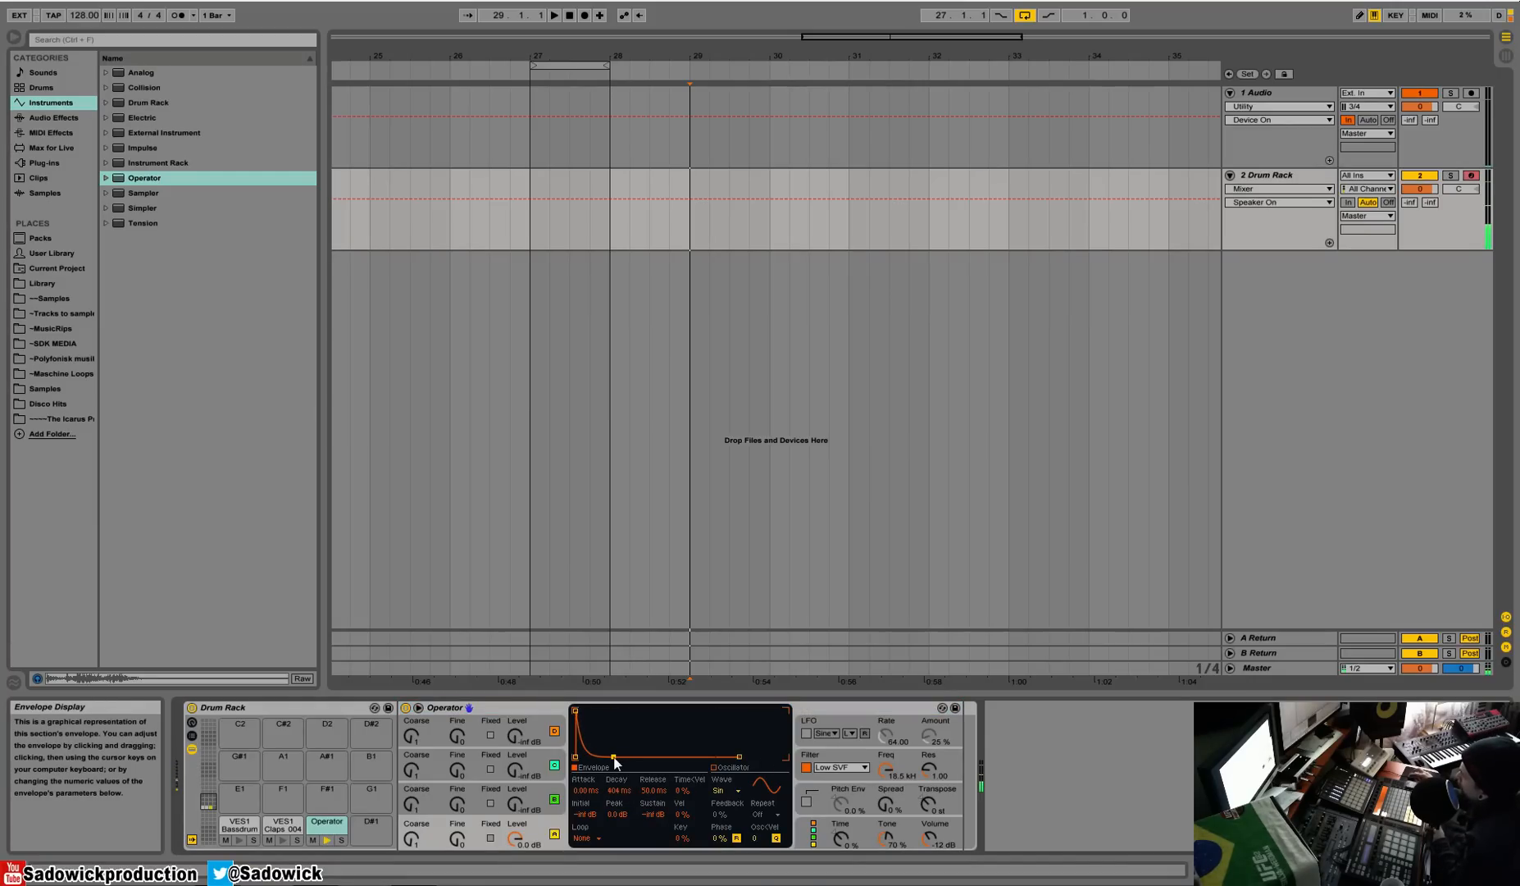
pyautogui.click(825, 794)
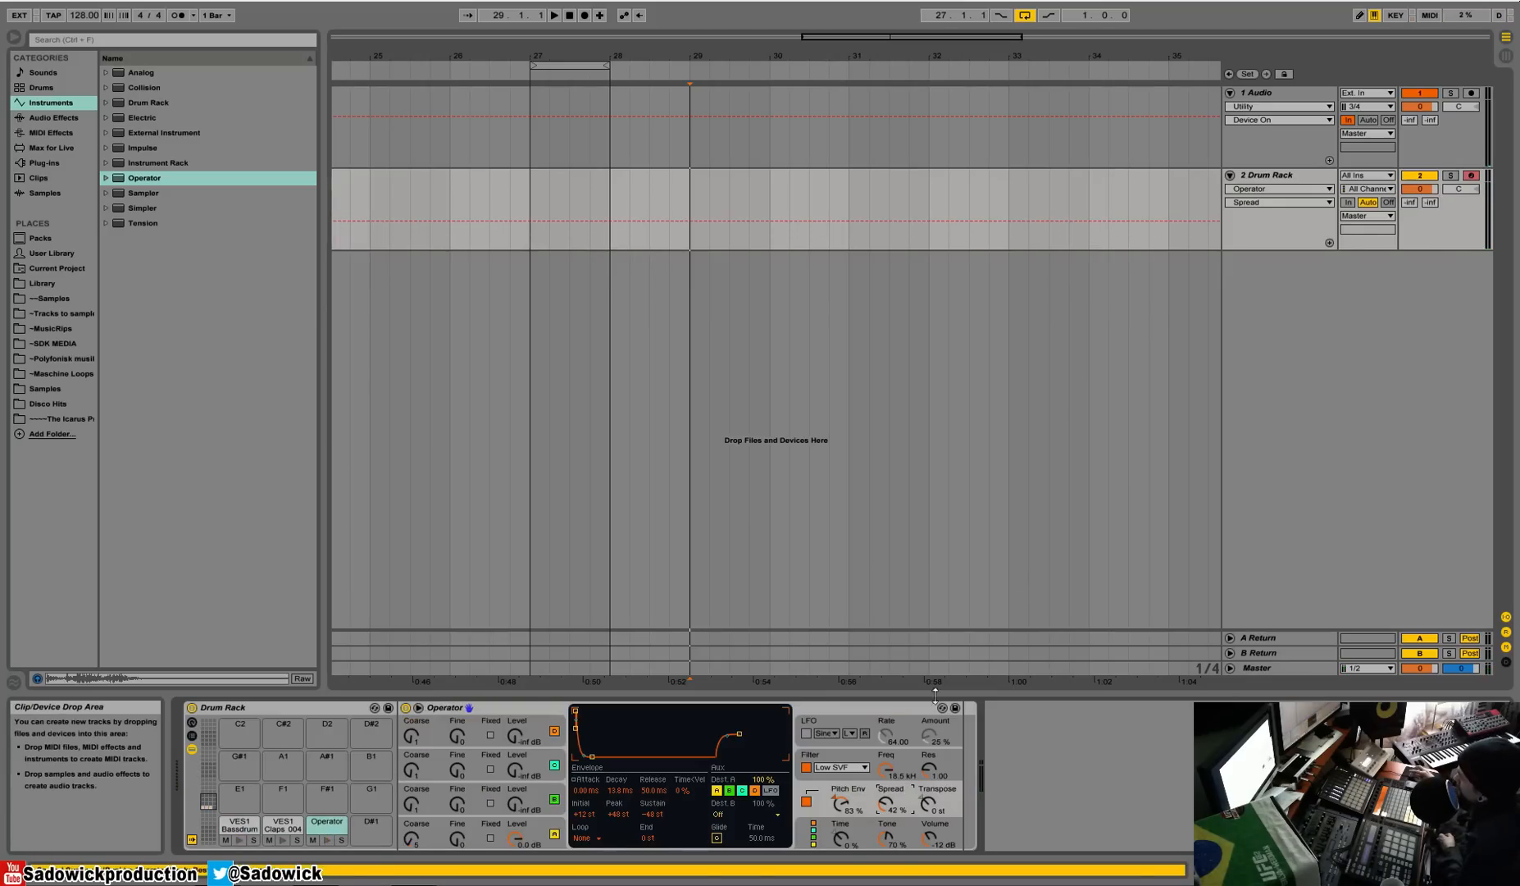
# Insert a one-bar MIDI clip at bar 24 on the Drum Rack track and show its note rows.
pyautogui.rightClick(555, 209)
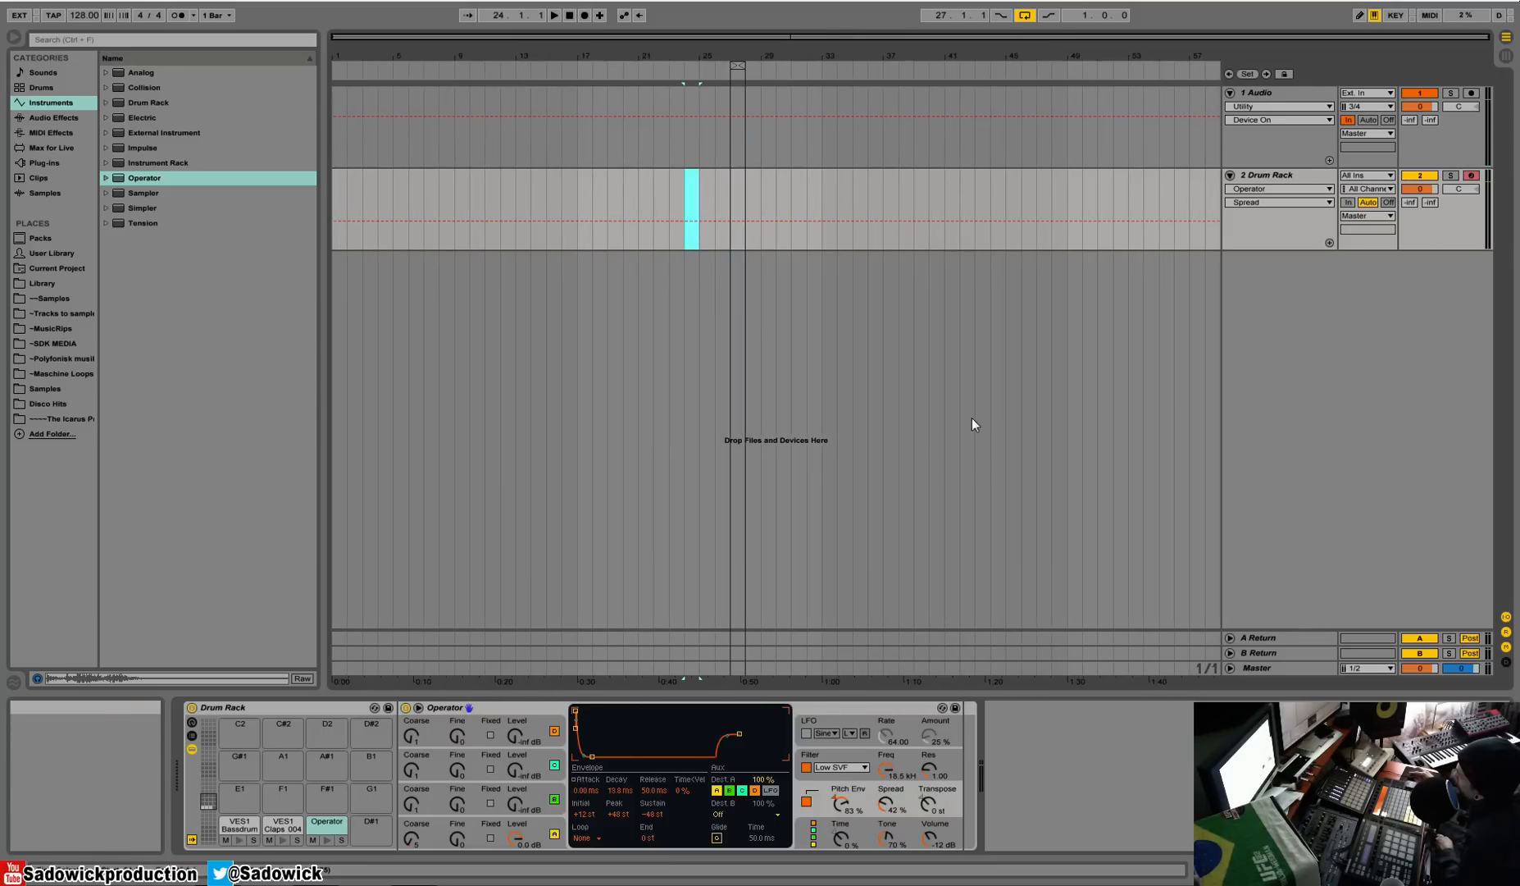
pyautogui.rightClick(692, 197)
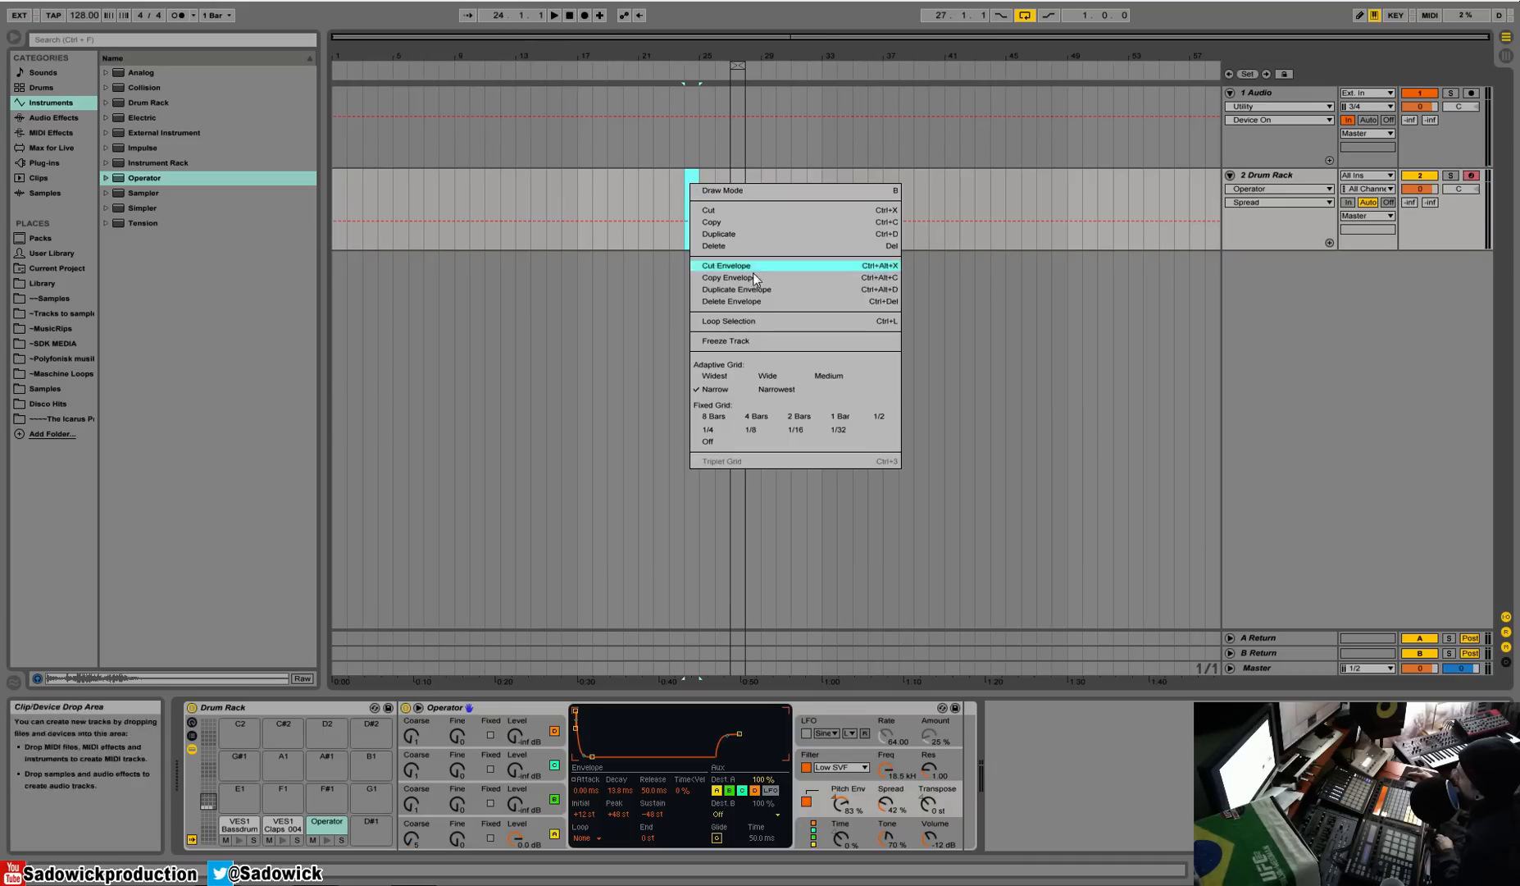
pyautogui.click(727, 266)
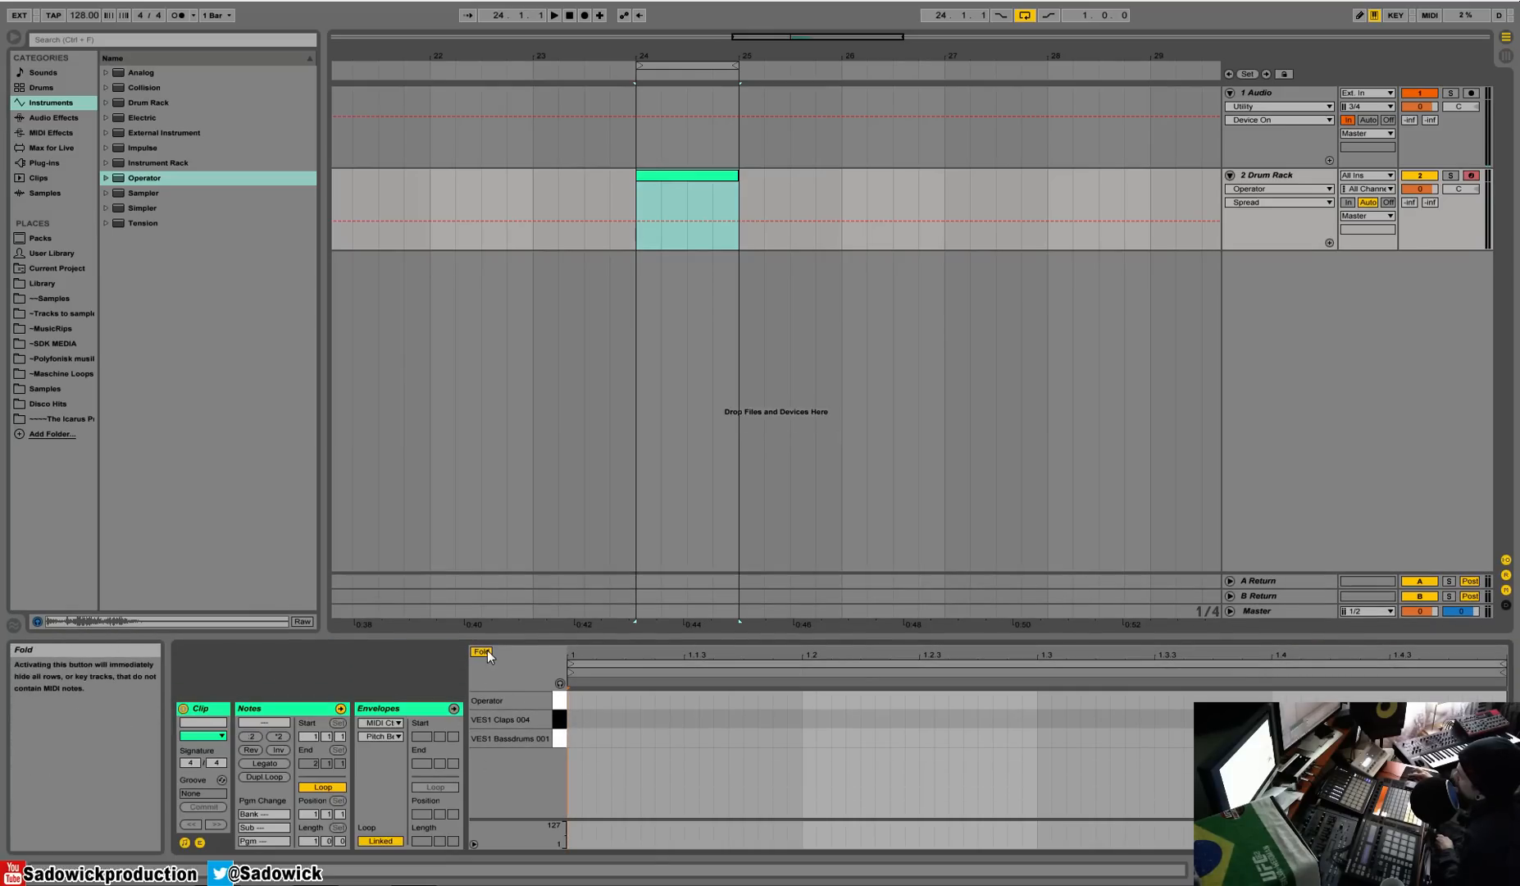
# Fit the note editor to the pad rows and draw three hits on the VES1 Basedrums 001 row.
pyautogui.click(480, 651)
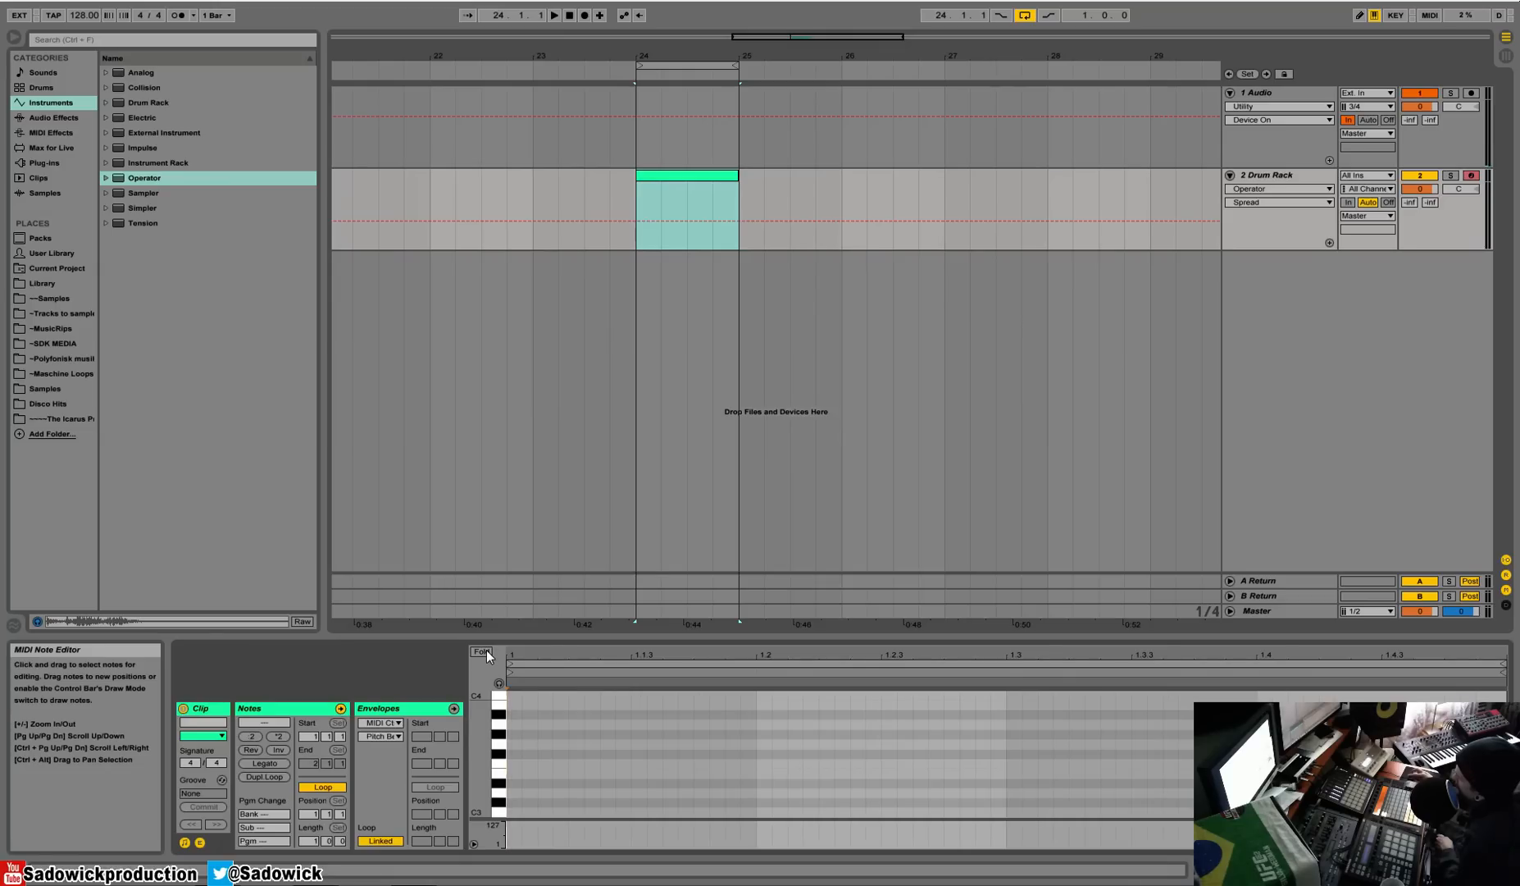
pyautogui.click(481, 651)
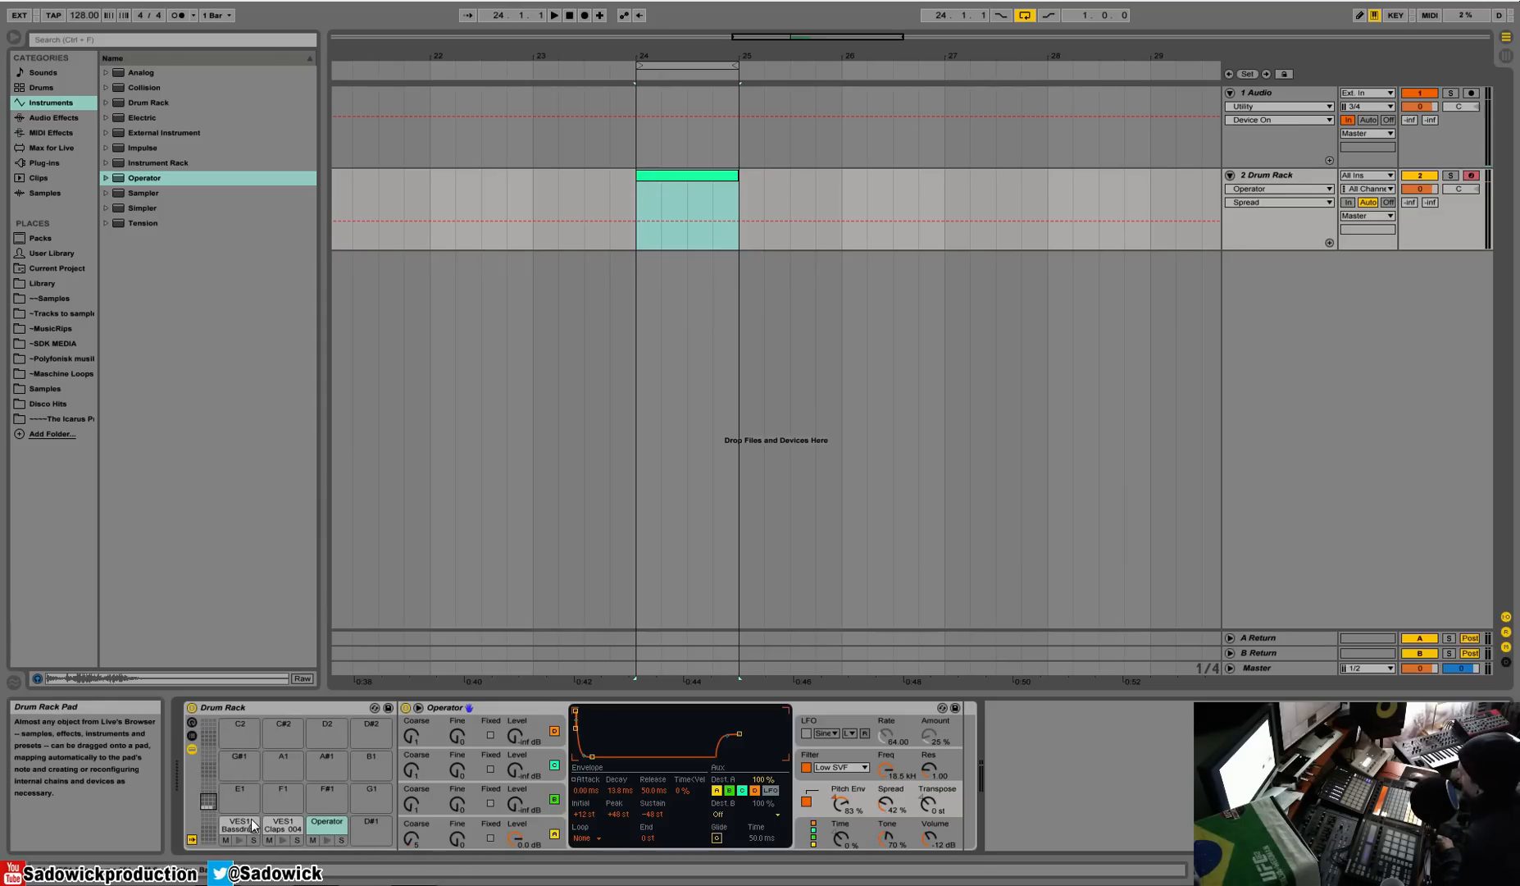
pyautogui.moveTo(771, 757)
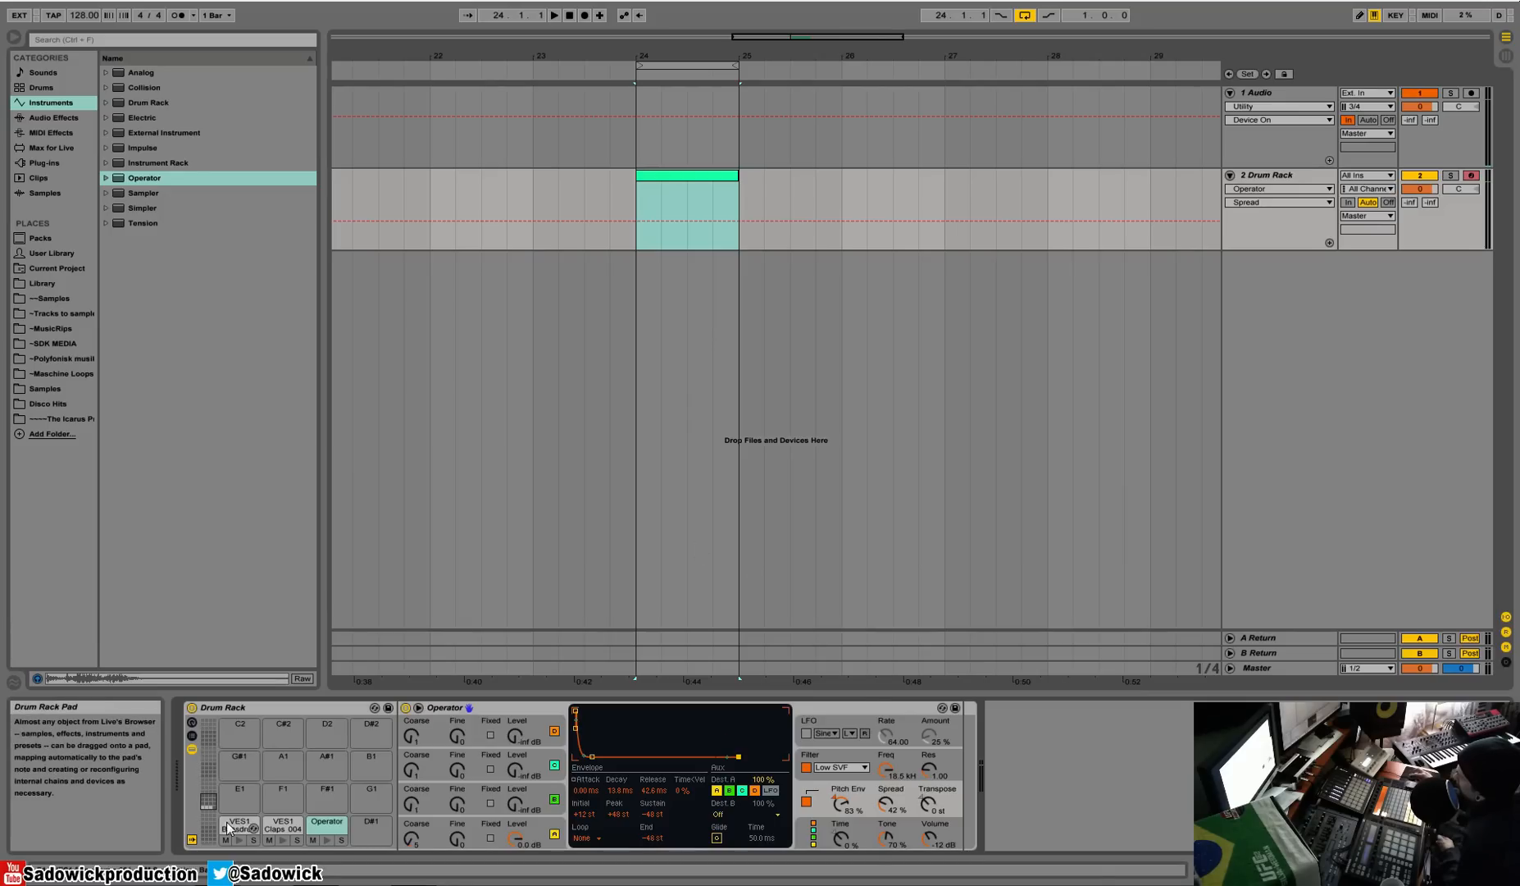
pyautogui.click(239, 827)
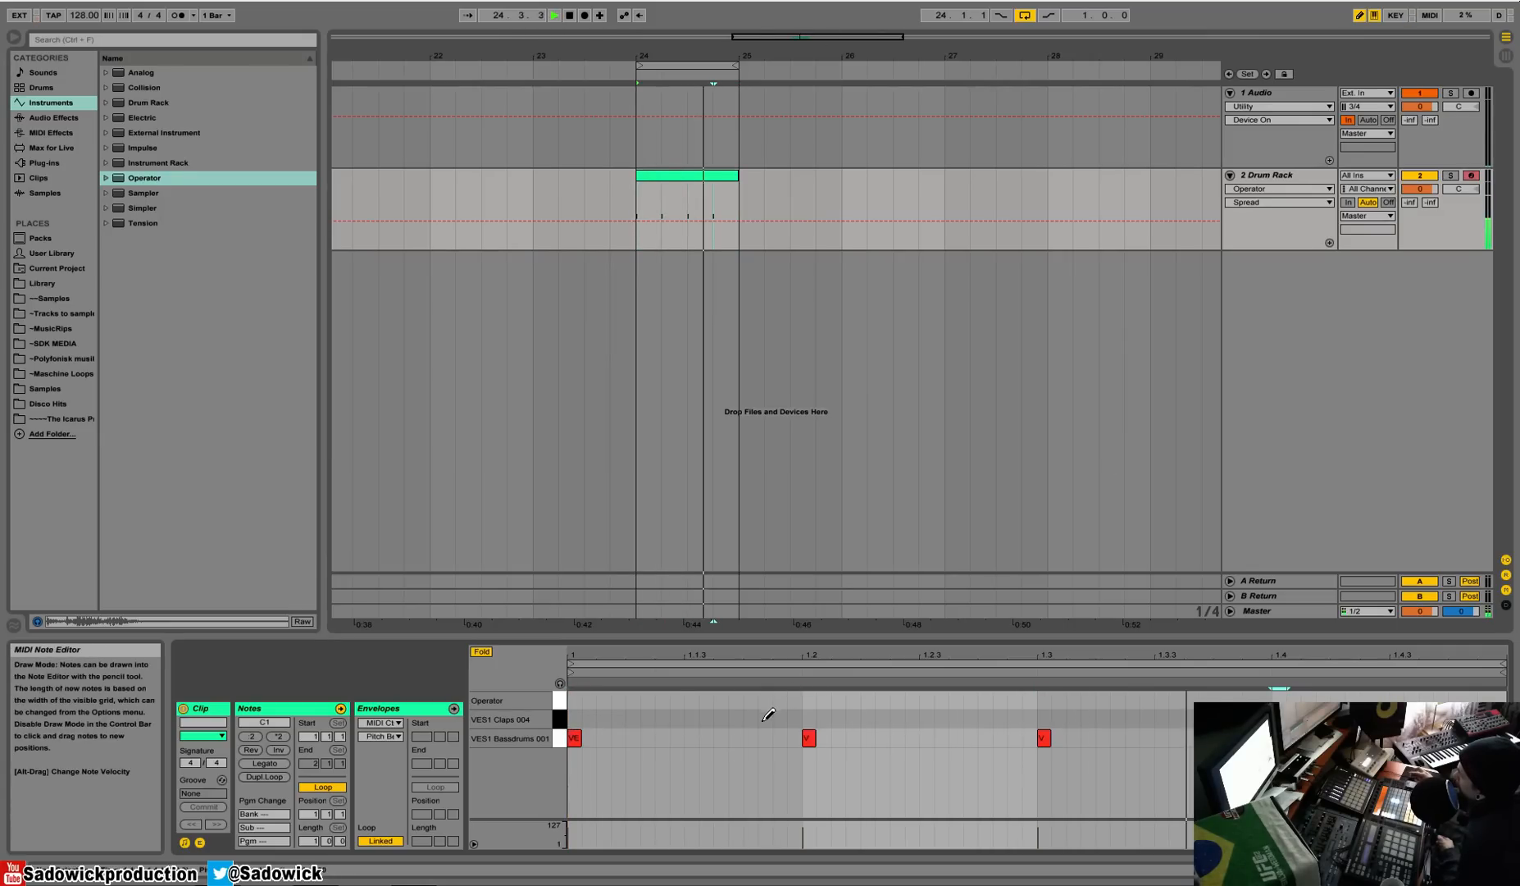
# Draw clap hits on the VES1 Claps 004 row, then show the Operator pad's devices.
pyautogui.click(1043, 720)
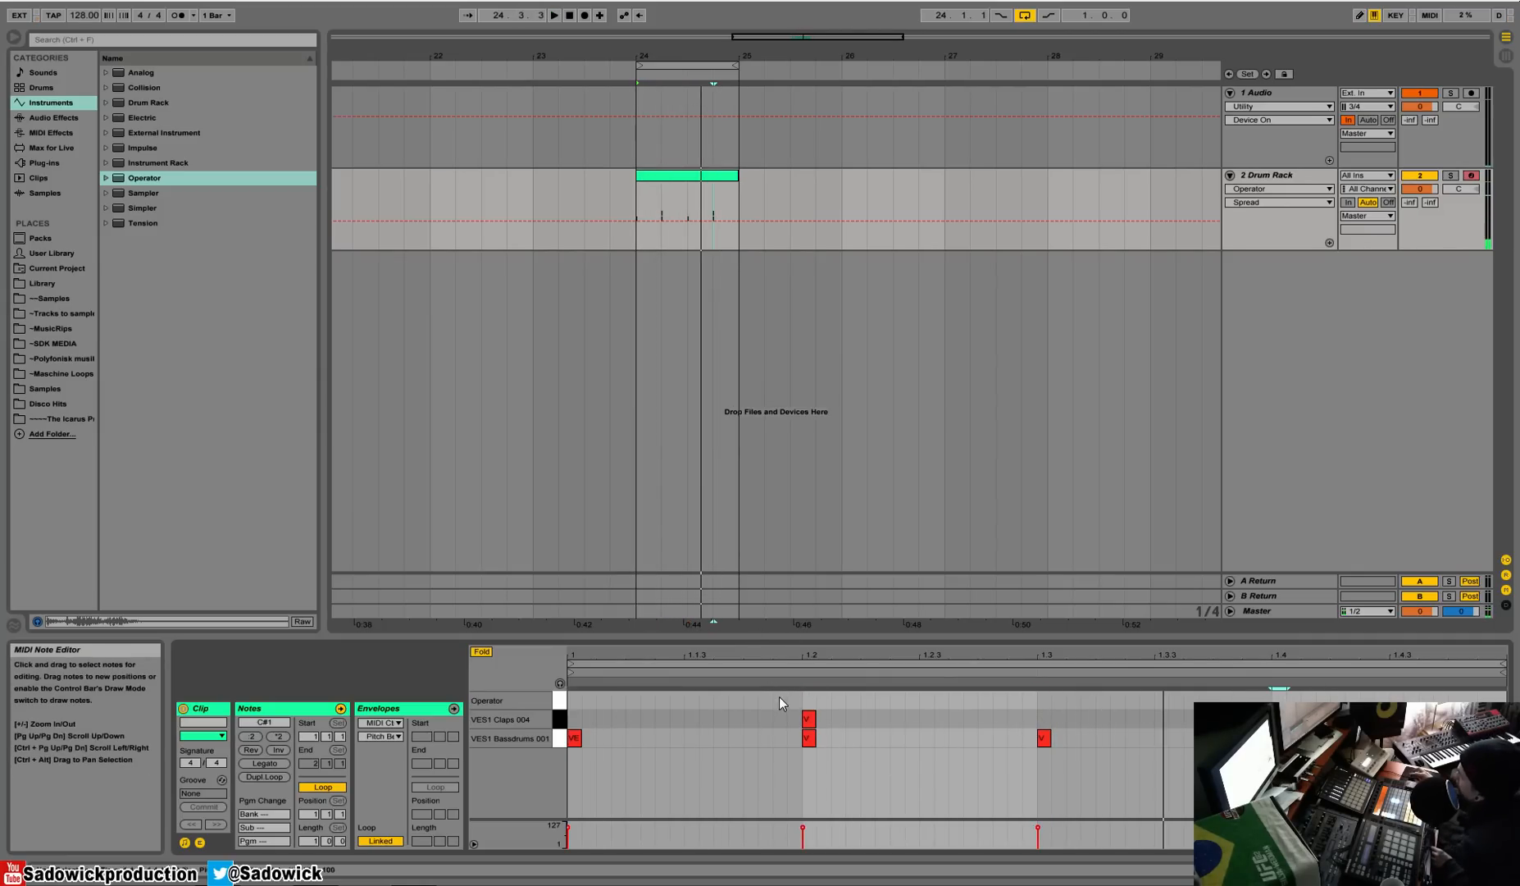
pyautogui.click(808, 718)
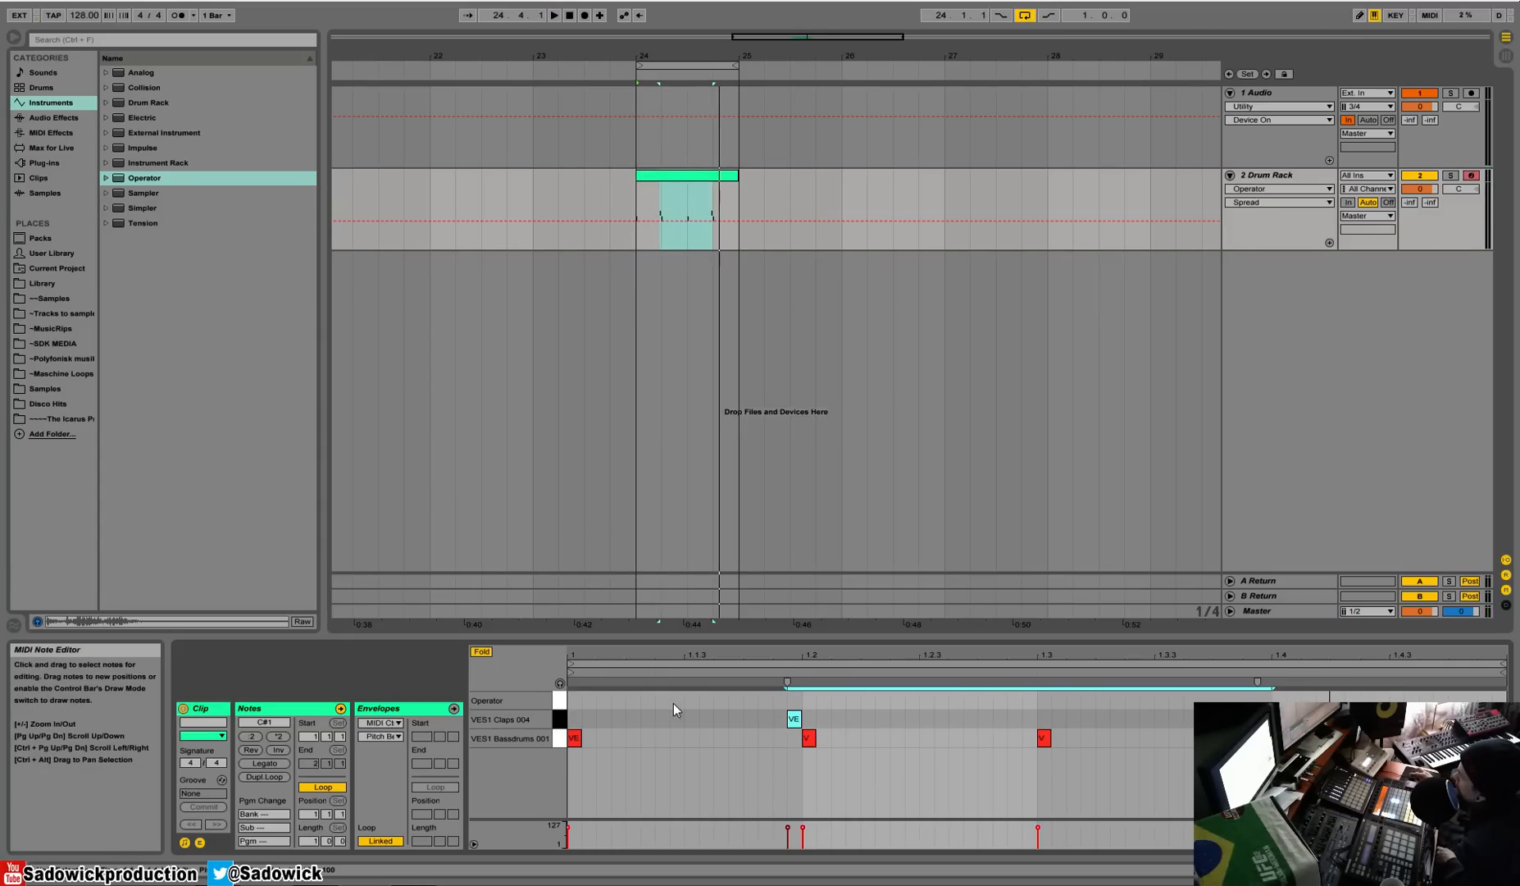
pyautogui.moveTo(646, 705)
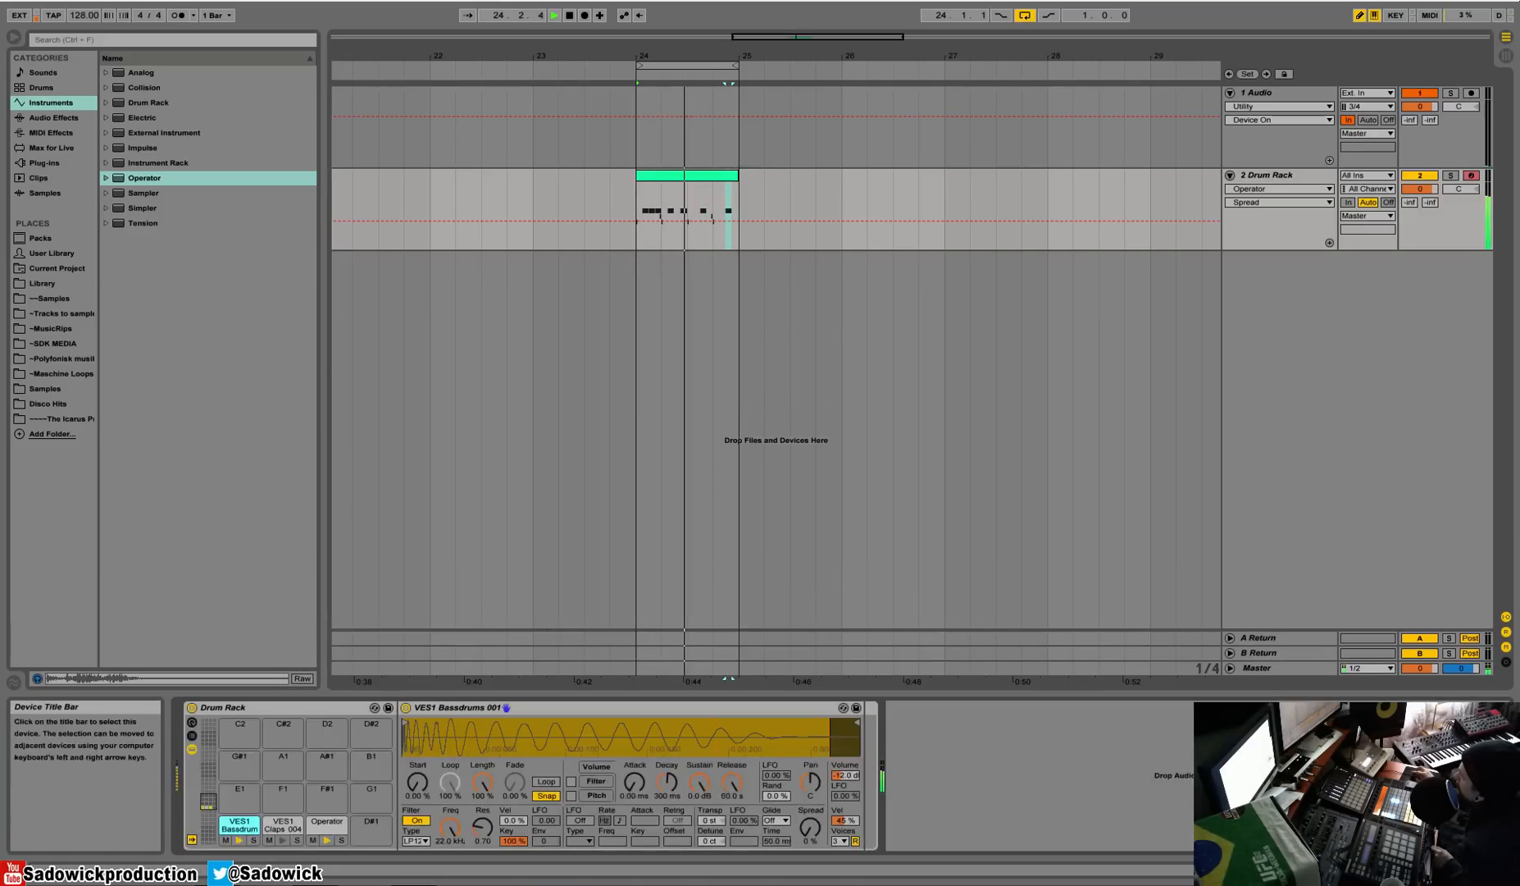
pyautogui.click(327, 822)
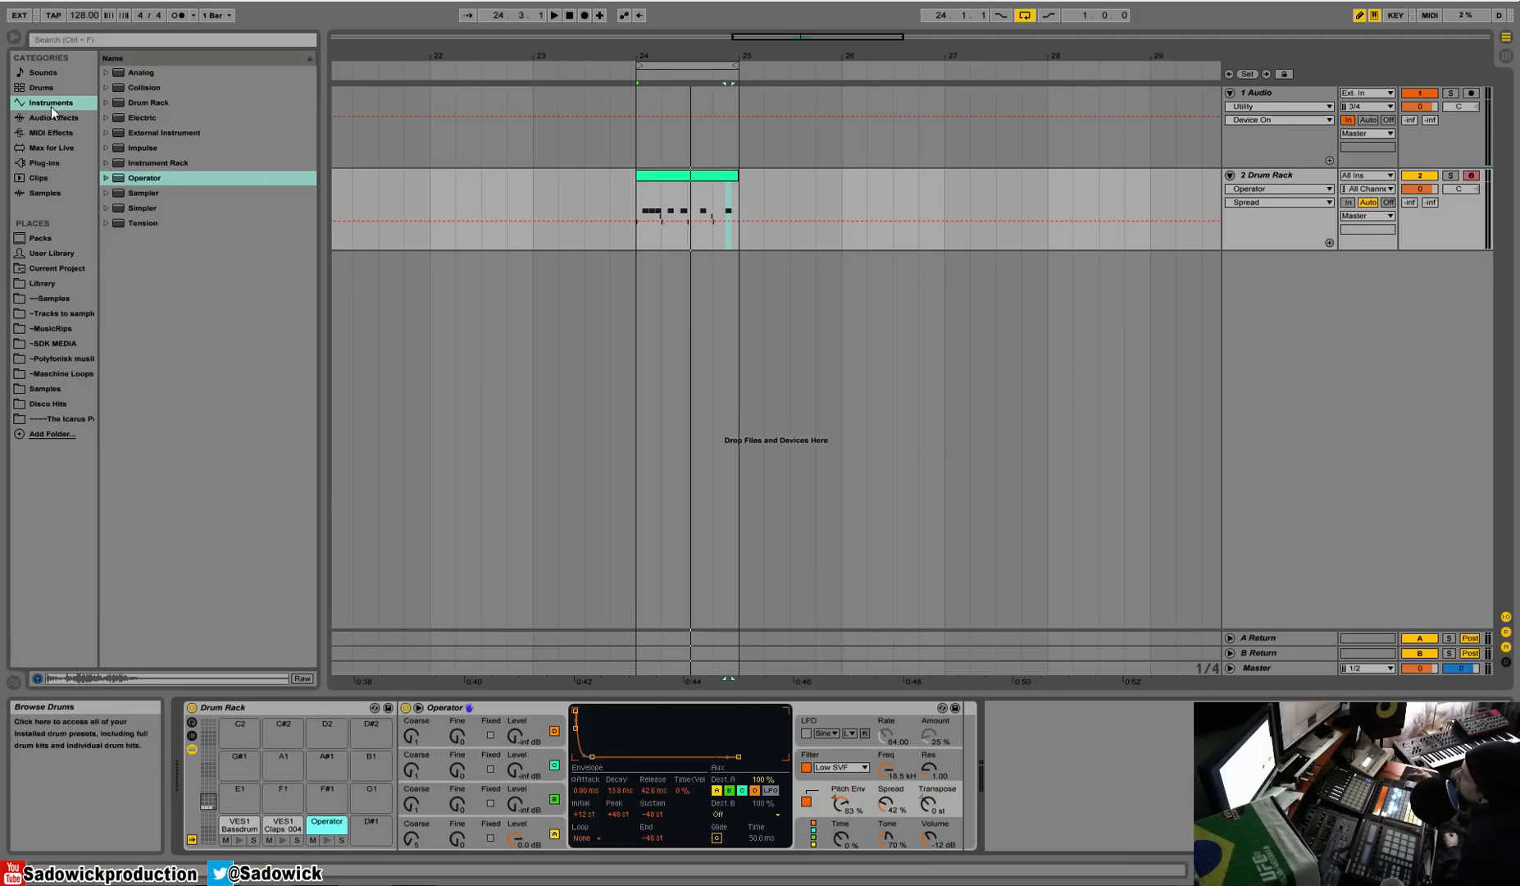
# Add an Auto Filter after Operator and pick a different LFO waveform for it.
pyautogui.click(46, 120)
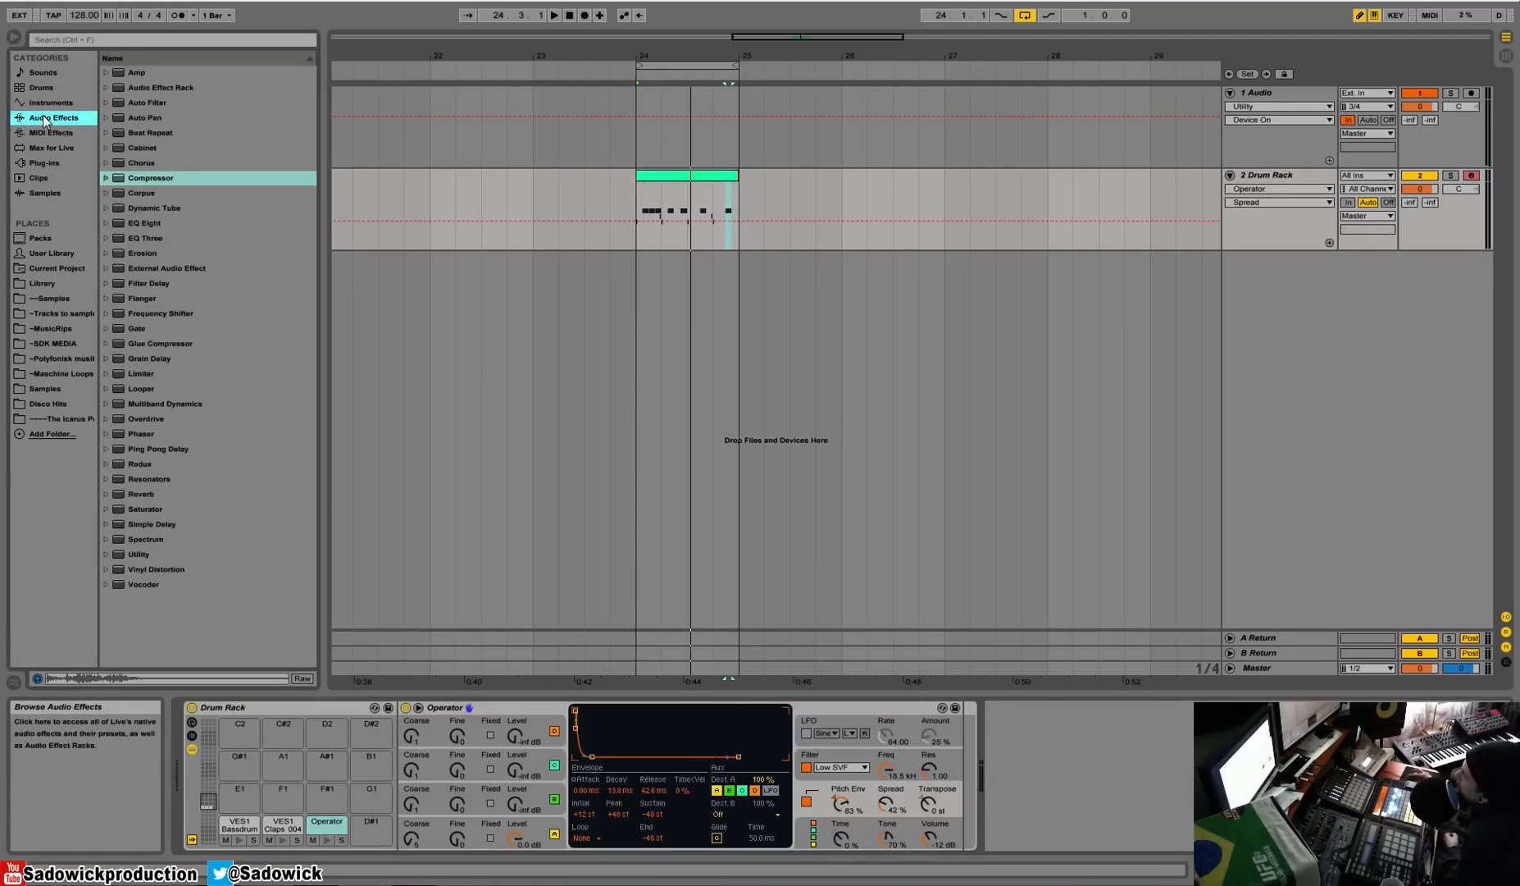
pyautogui.doubleClick(144, 102)
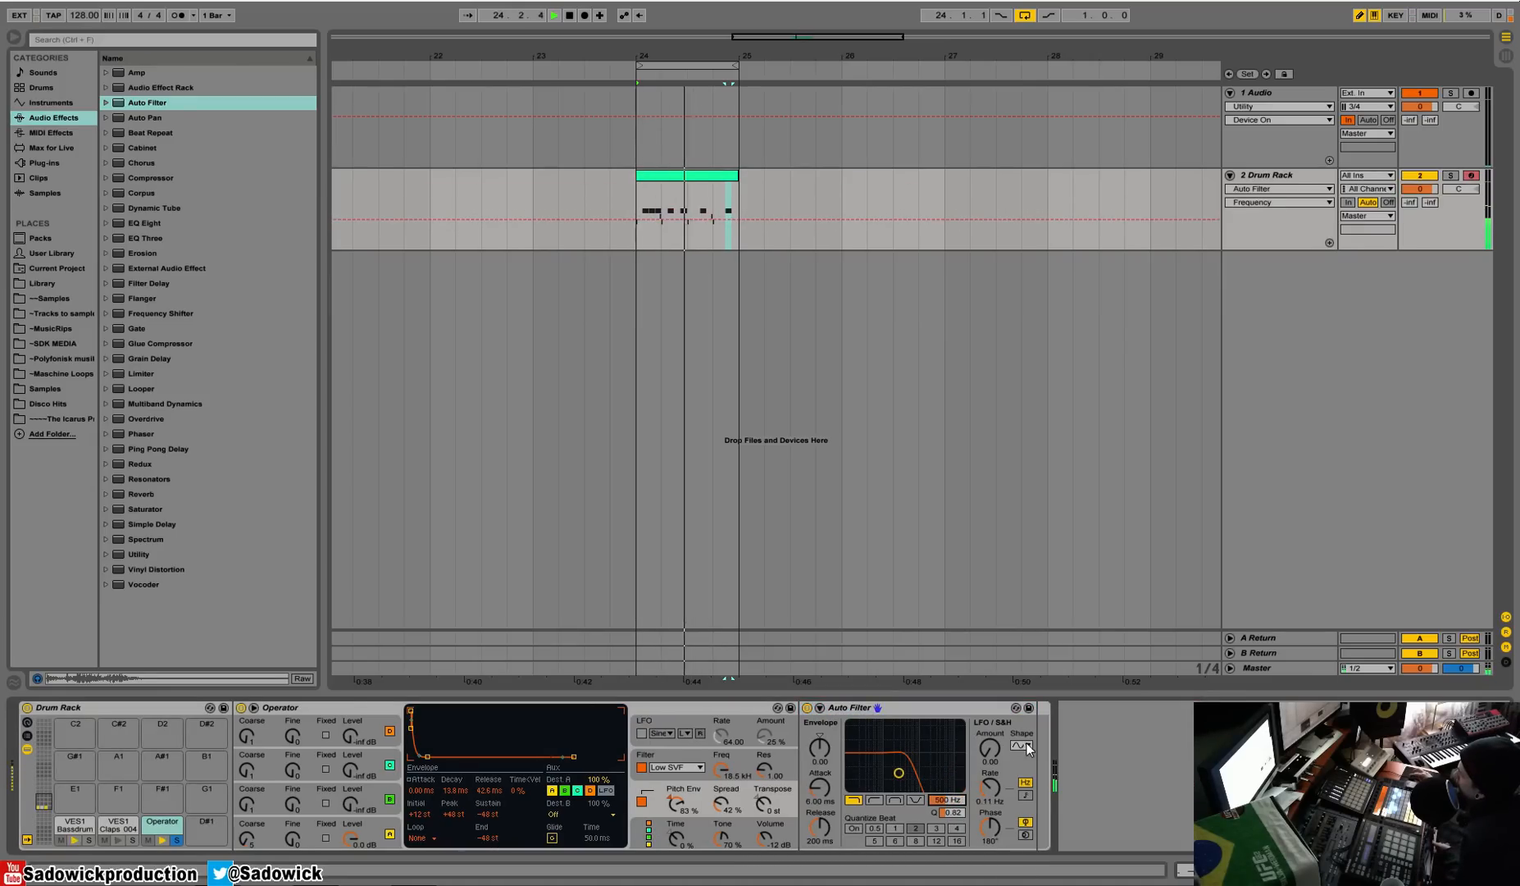
pyautogui.click(1023, 746)
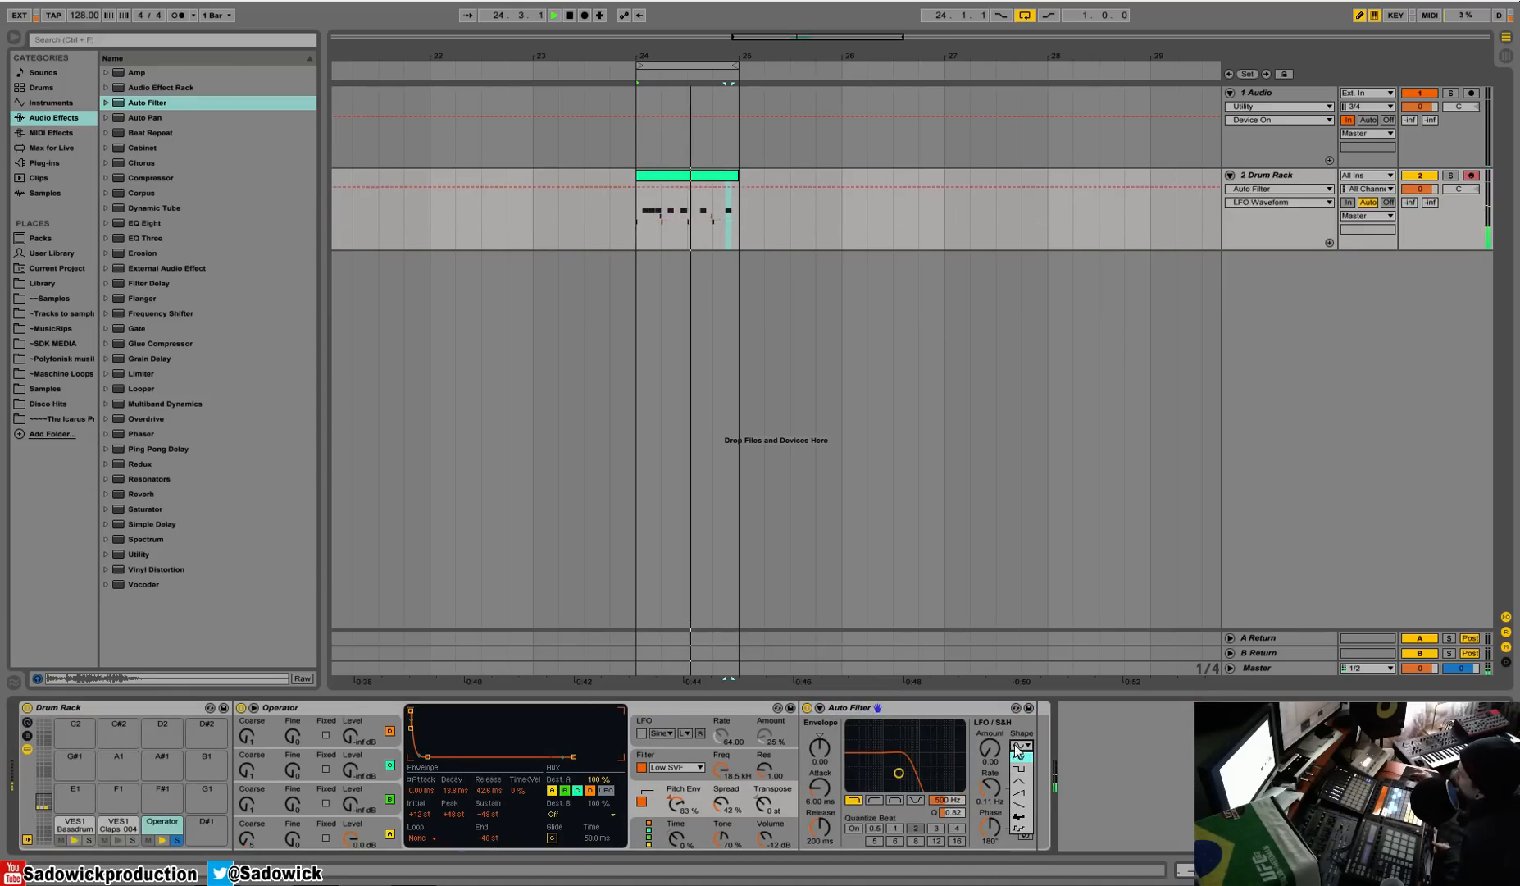
pyautogui.click(1022, 782)
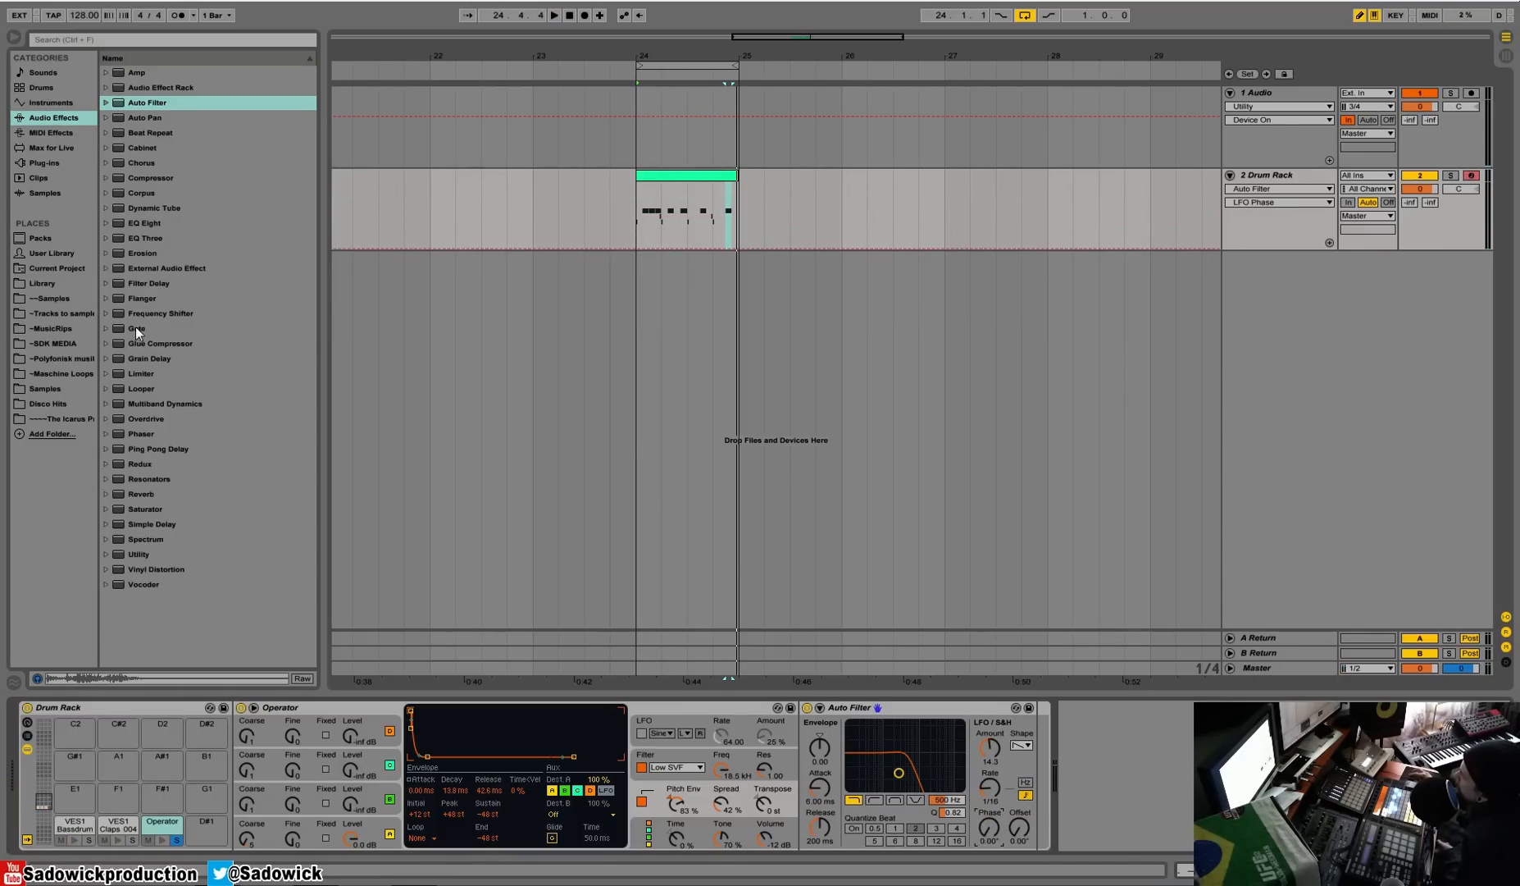
# Add Redux, Compressor, Ping Pong Delay and Utility after the Auto Filter.
pyautogui.click(140, 465)
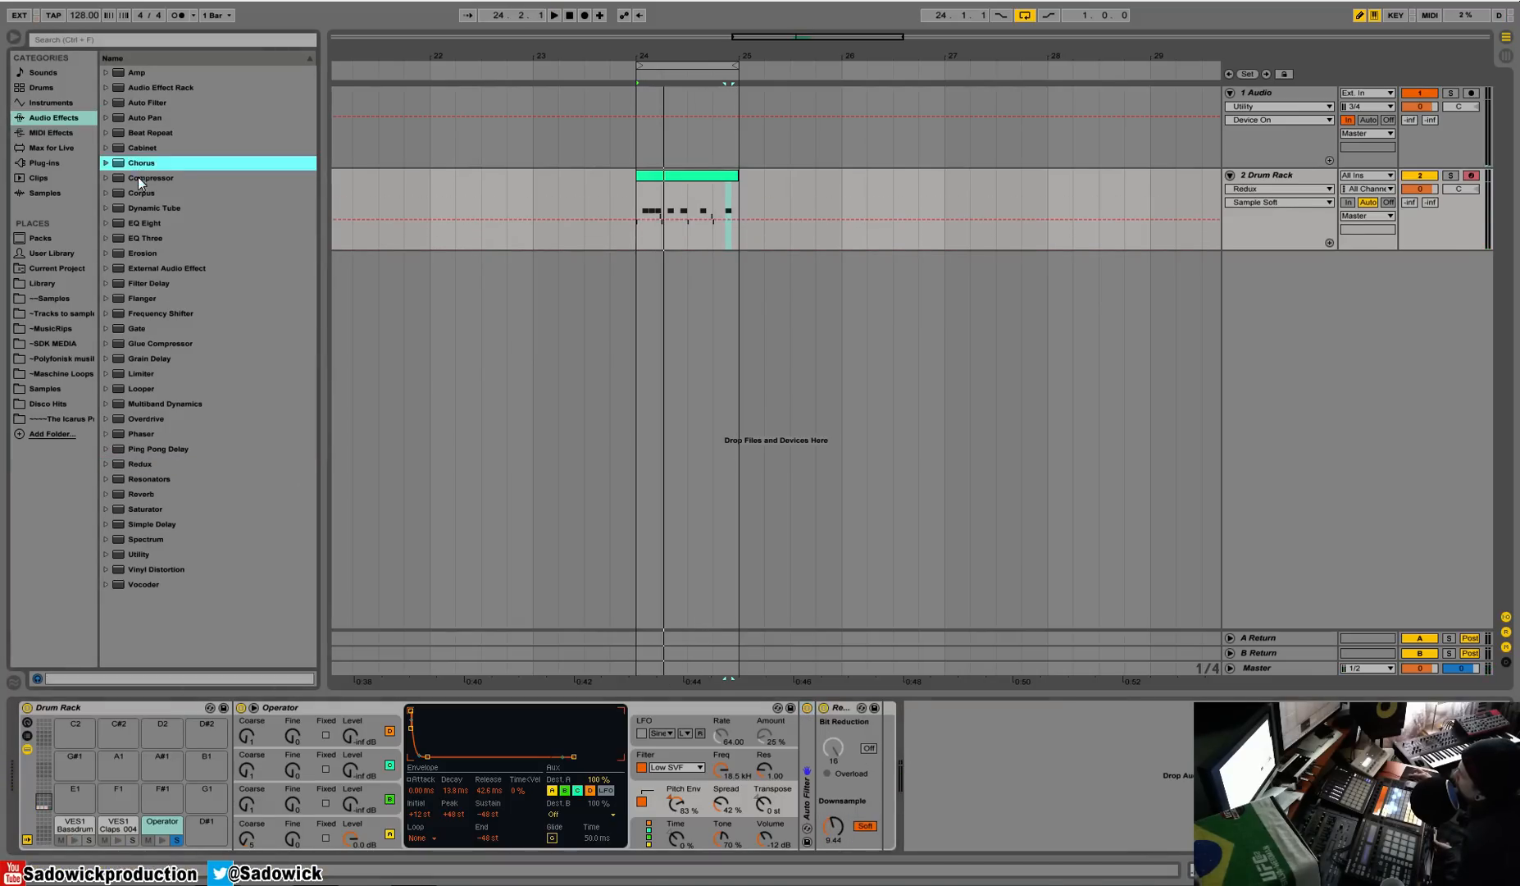
pyautogui.doubleClick(148, 179)
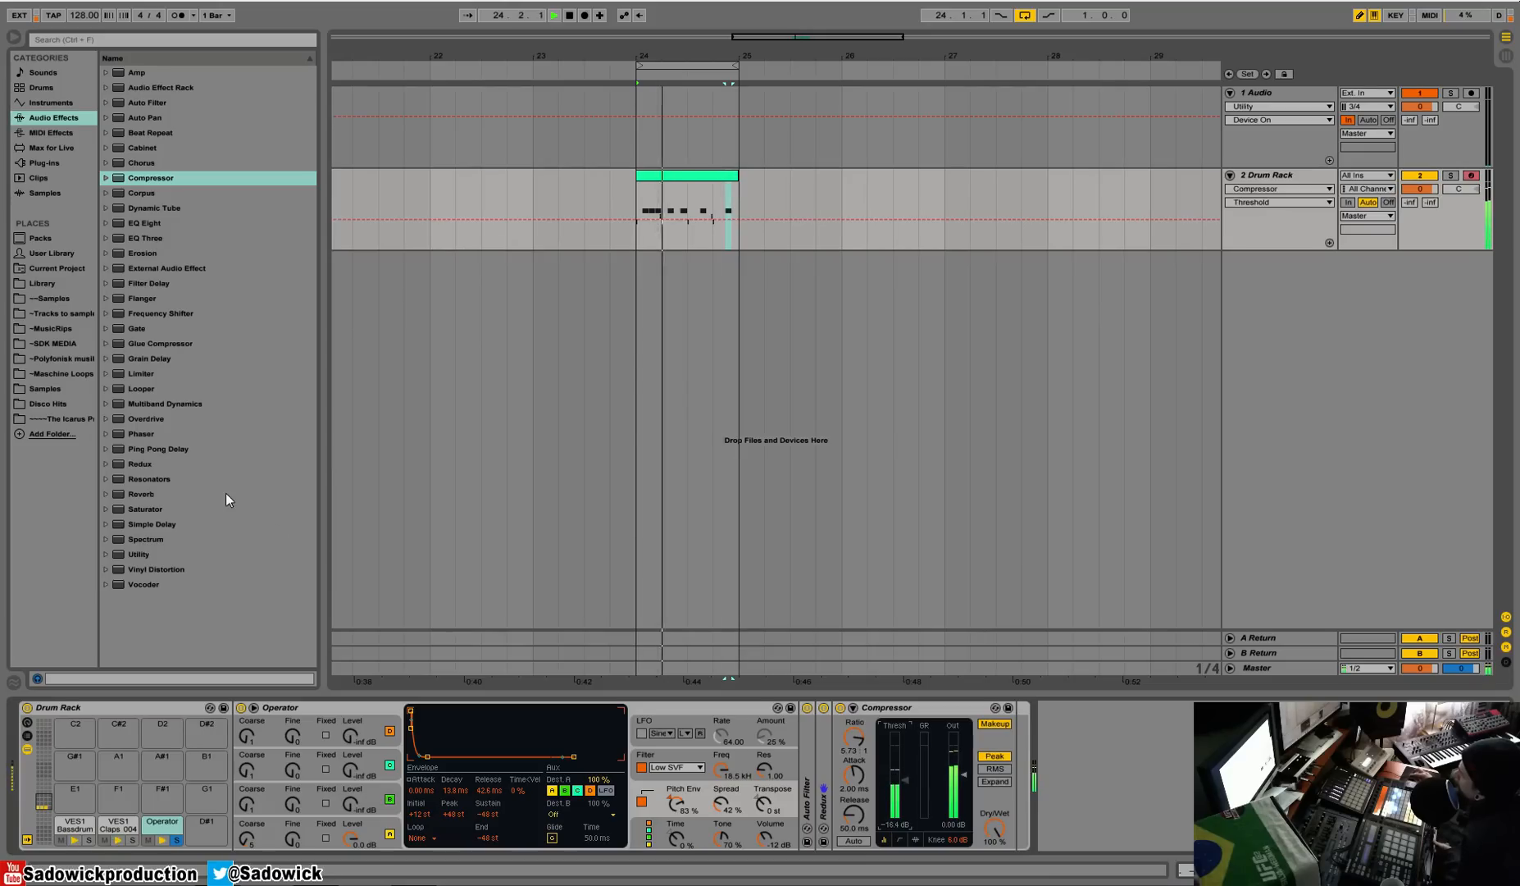
pyautogui.click(157, 449)
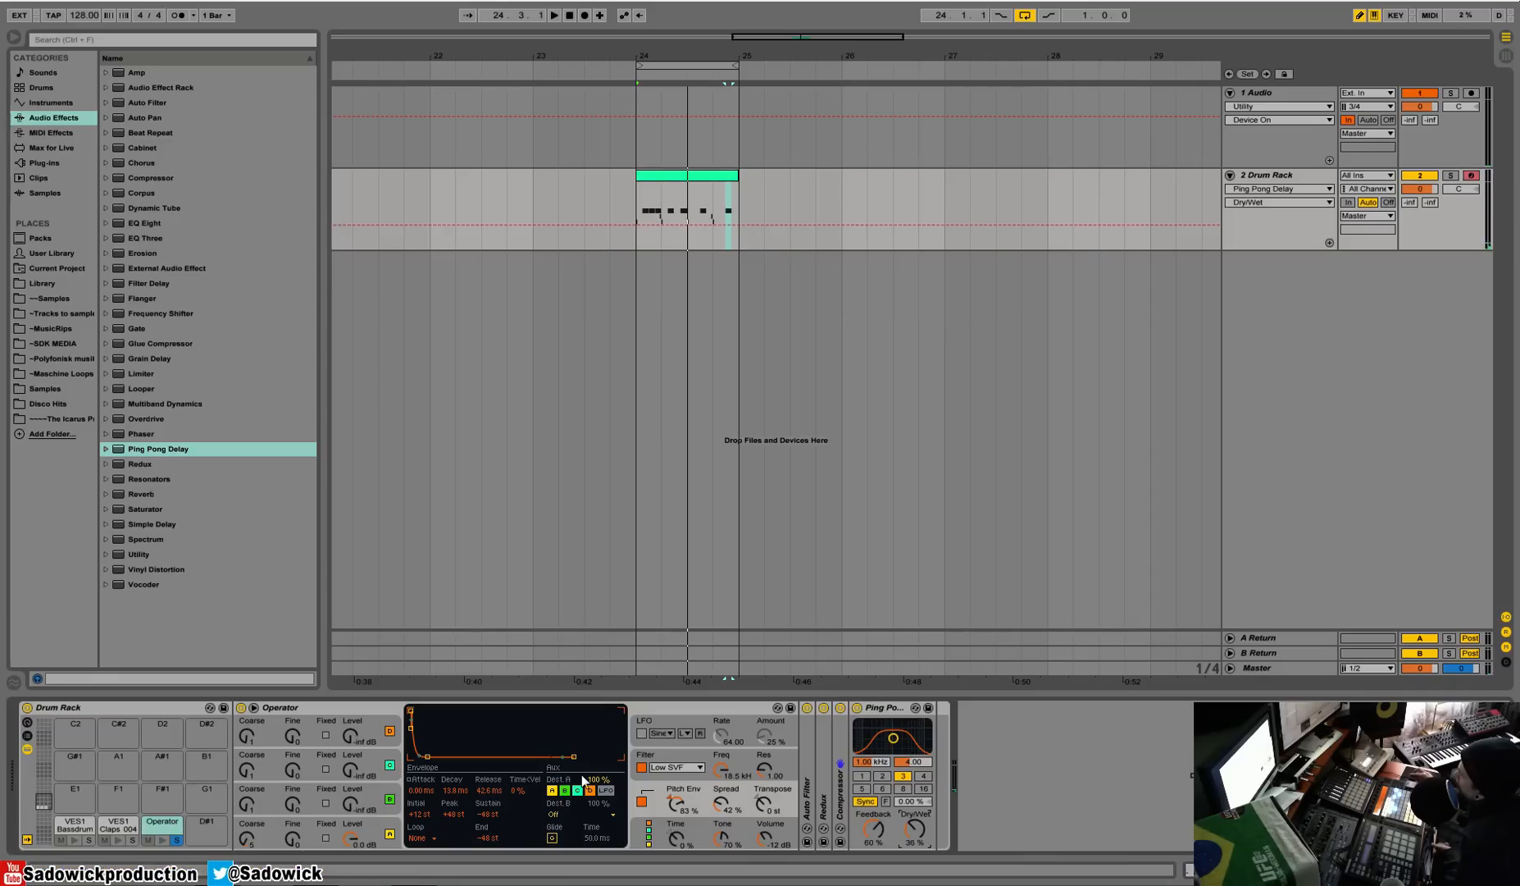
pyautogui.click(555, 18)
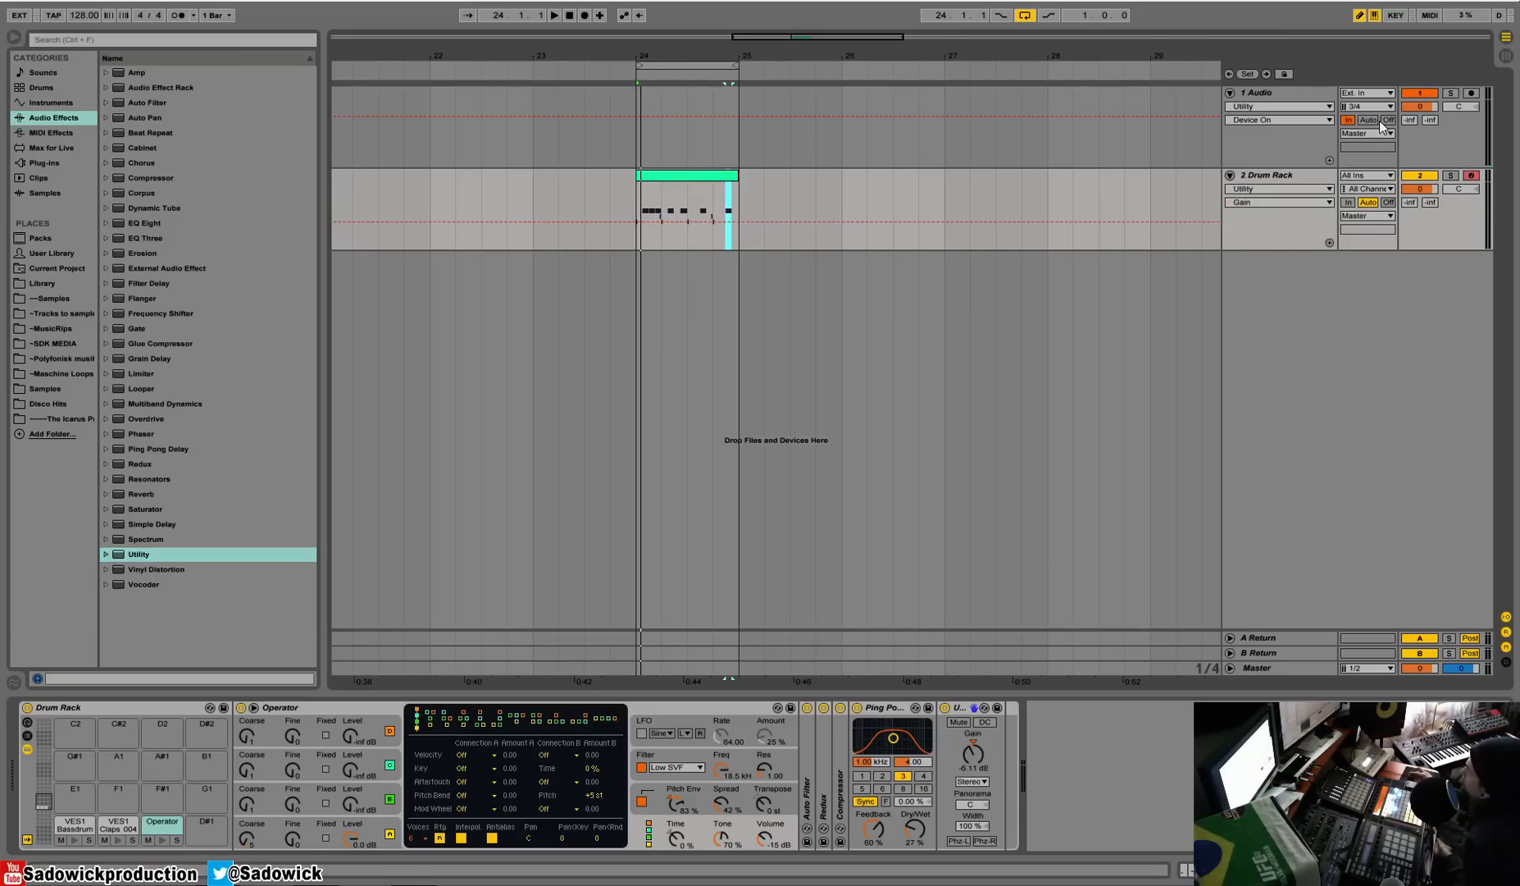
pyautogui.moveTo(775, 231)
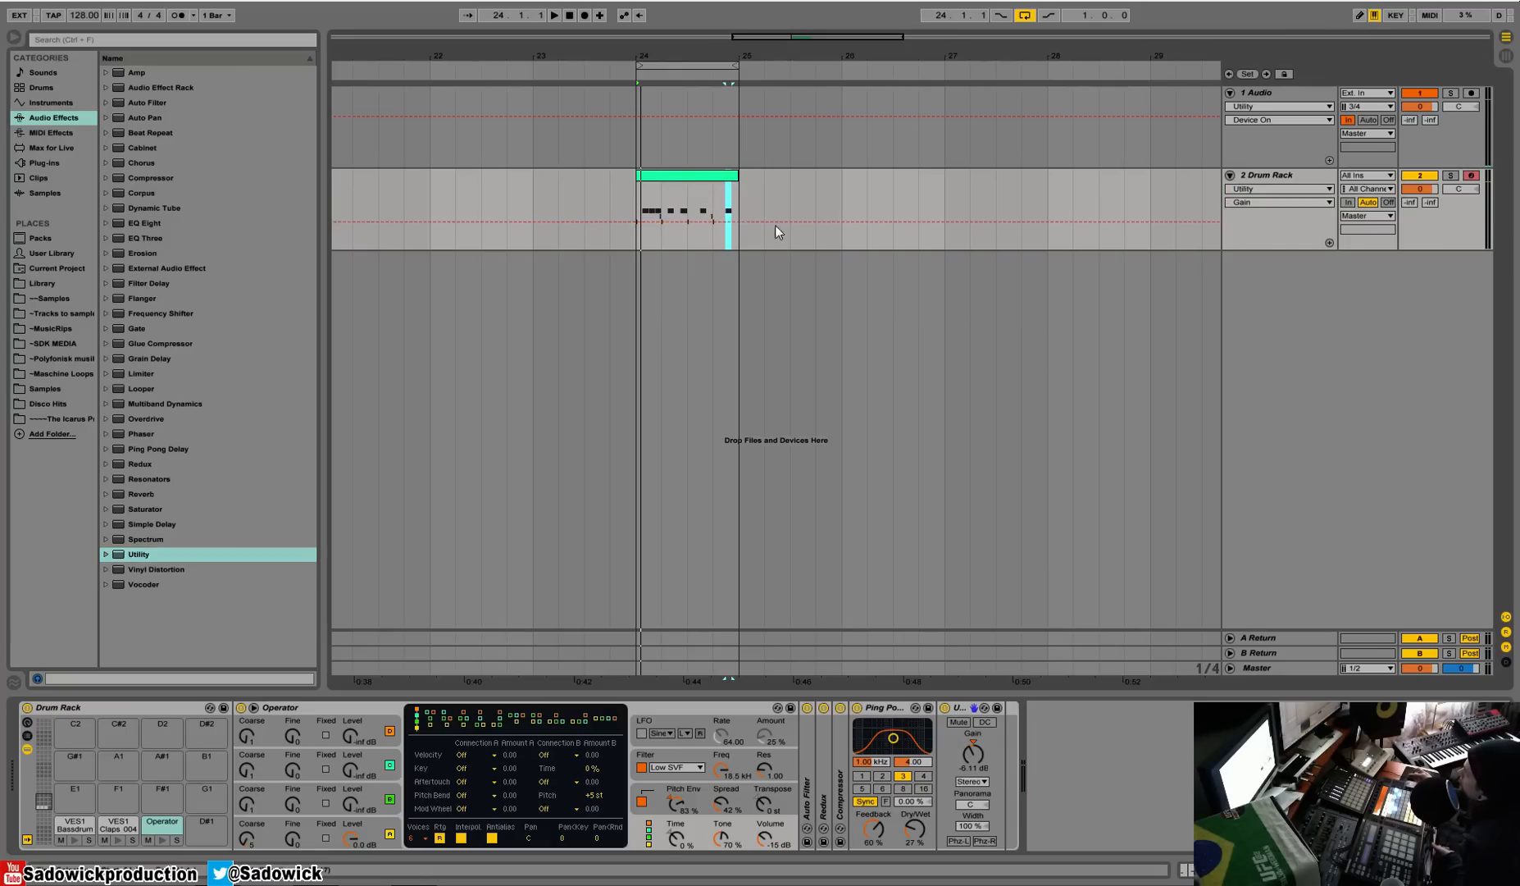
# Place KSTHP Percussions 09.wav from the Samples folder as a clip on a new audio track.
pyautogui.click(44, 298)
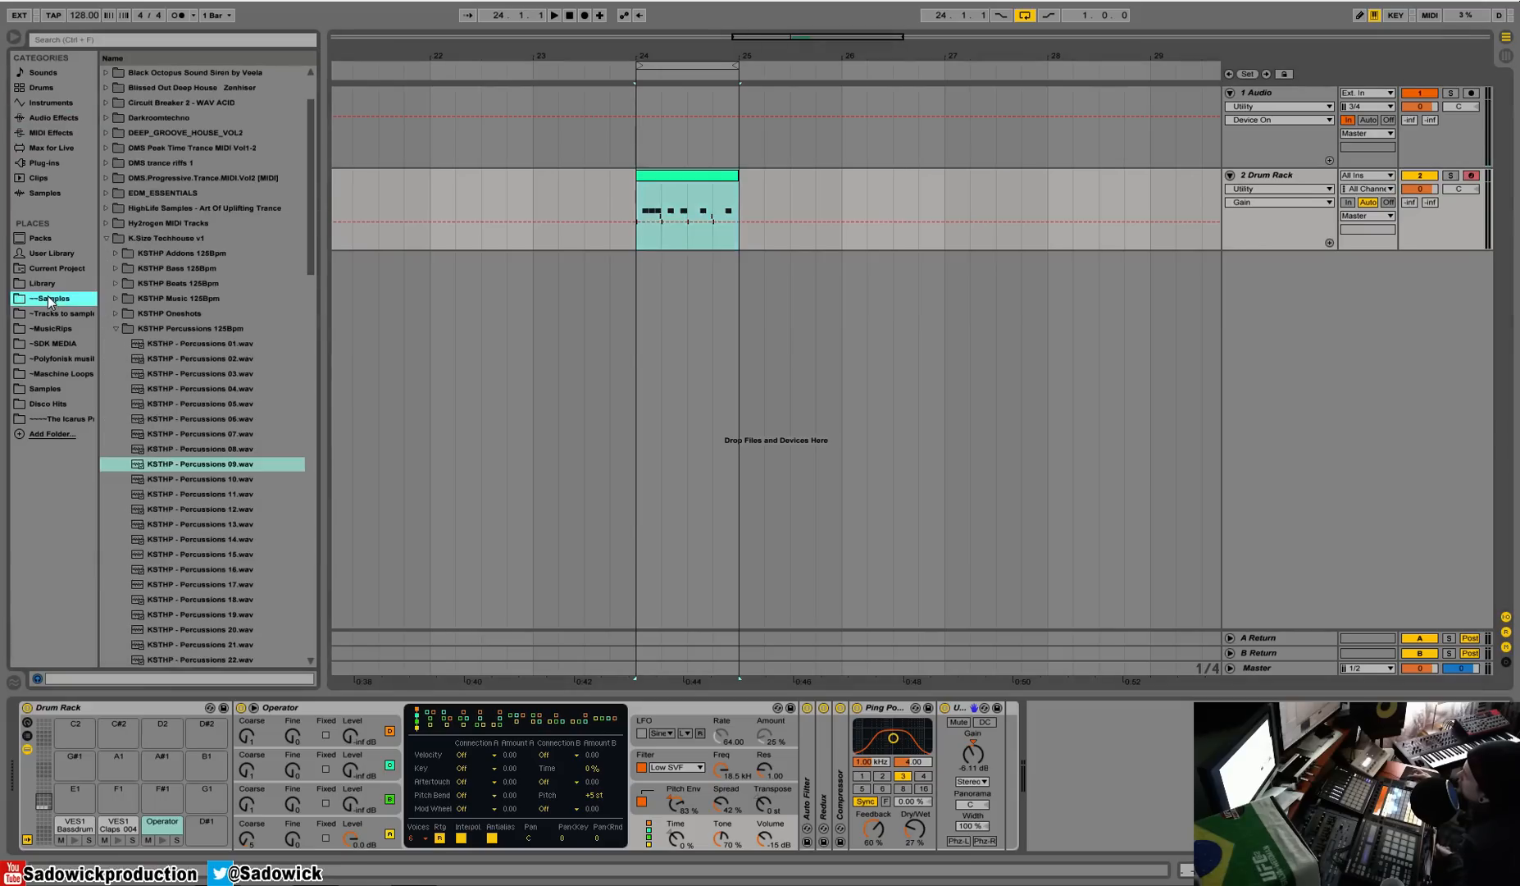
pyautogui.click(200, 464)
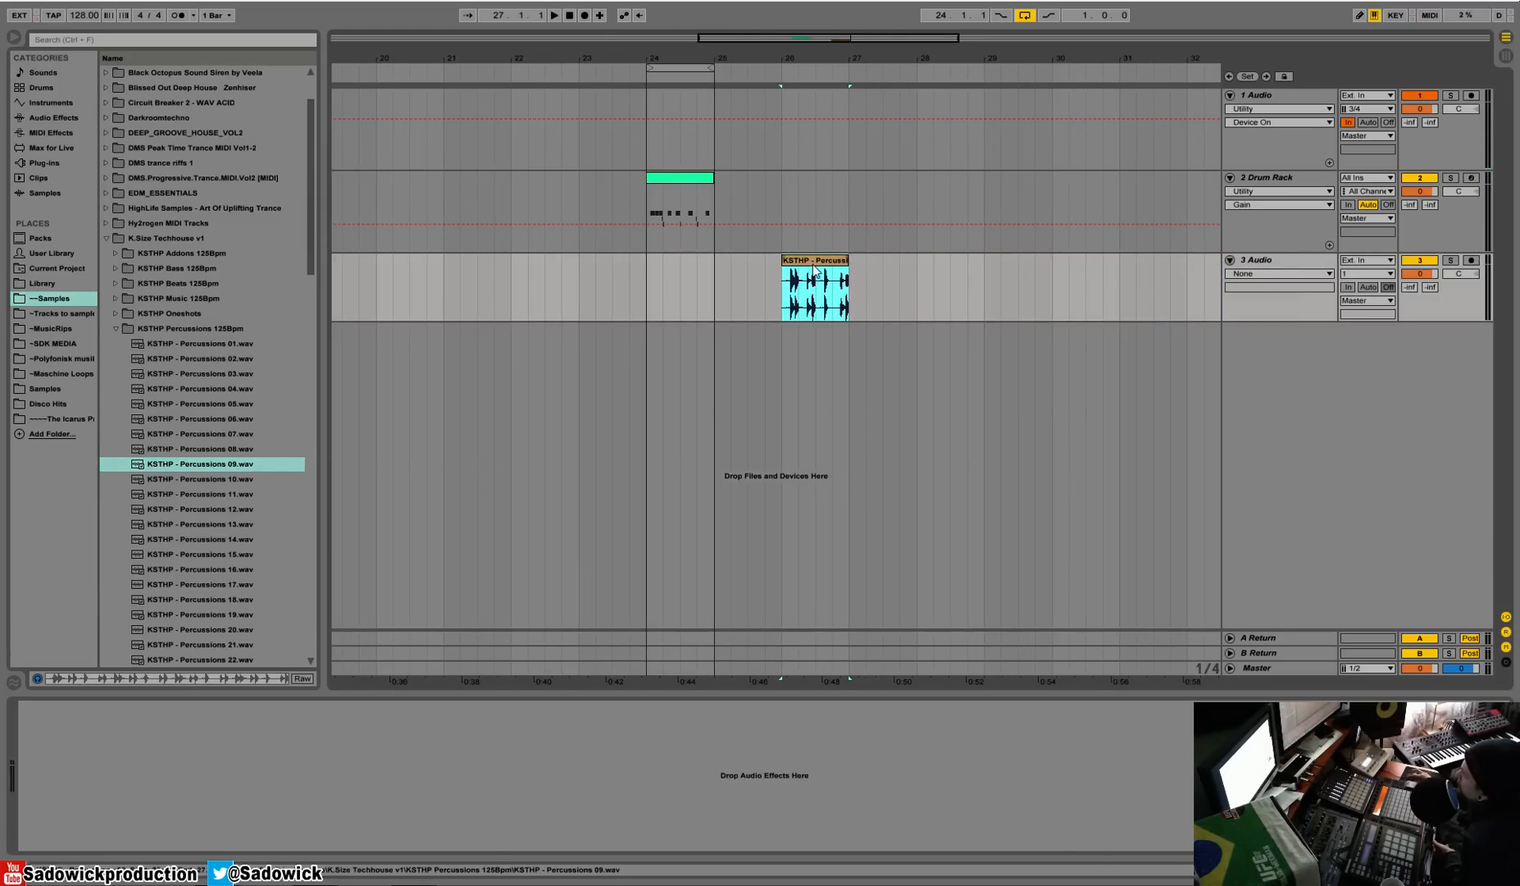
# Show the Percussions 09 clip's waveform in the sample editor.
pyautogui.doubleClick(812, 295)
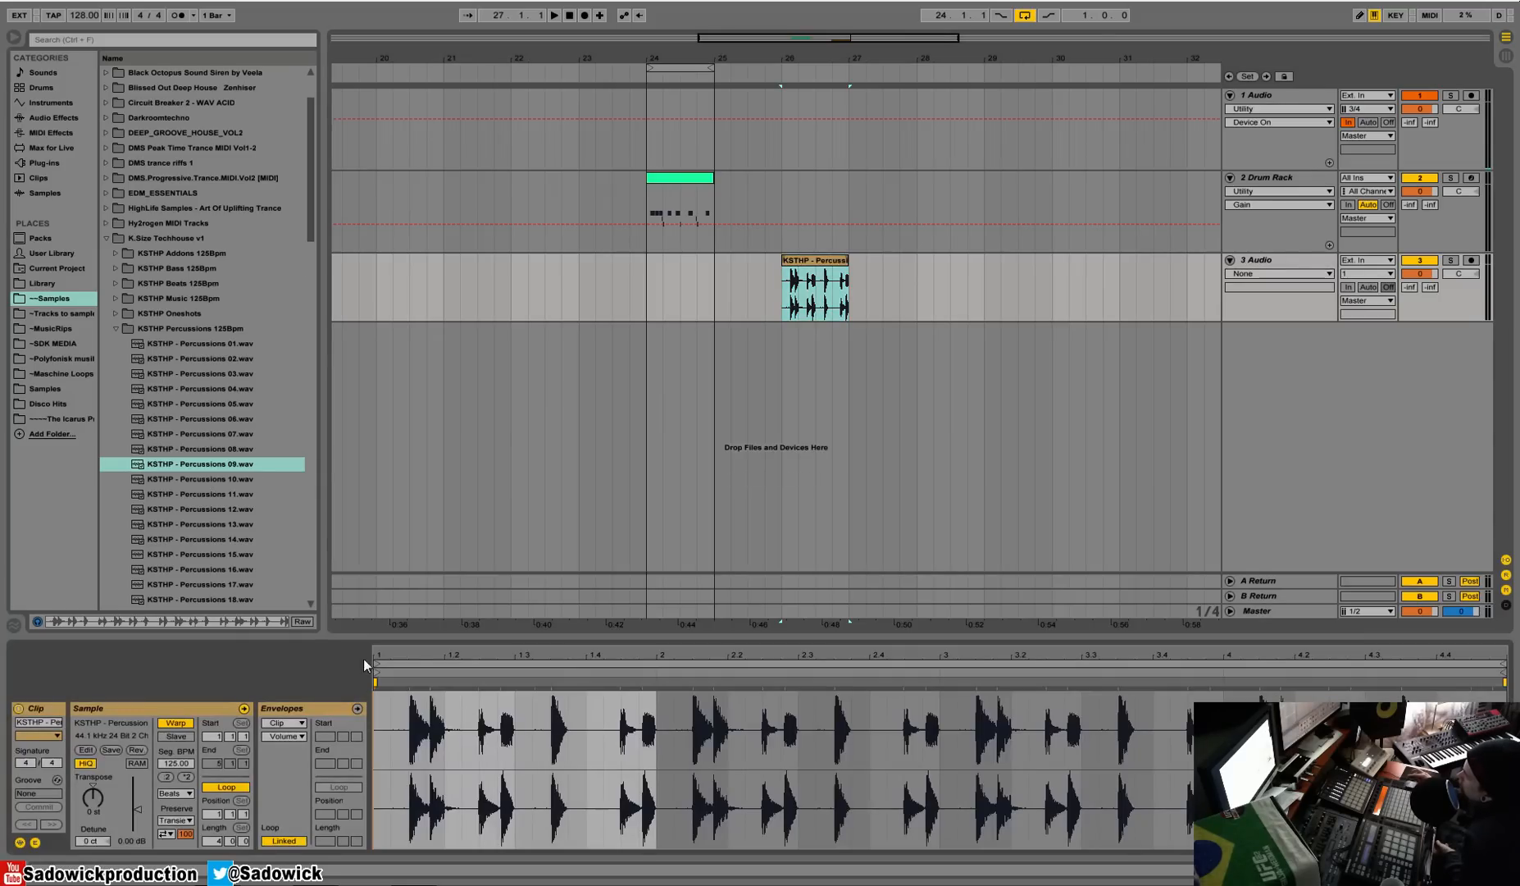
pyautogui.moveTo(418, 693)
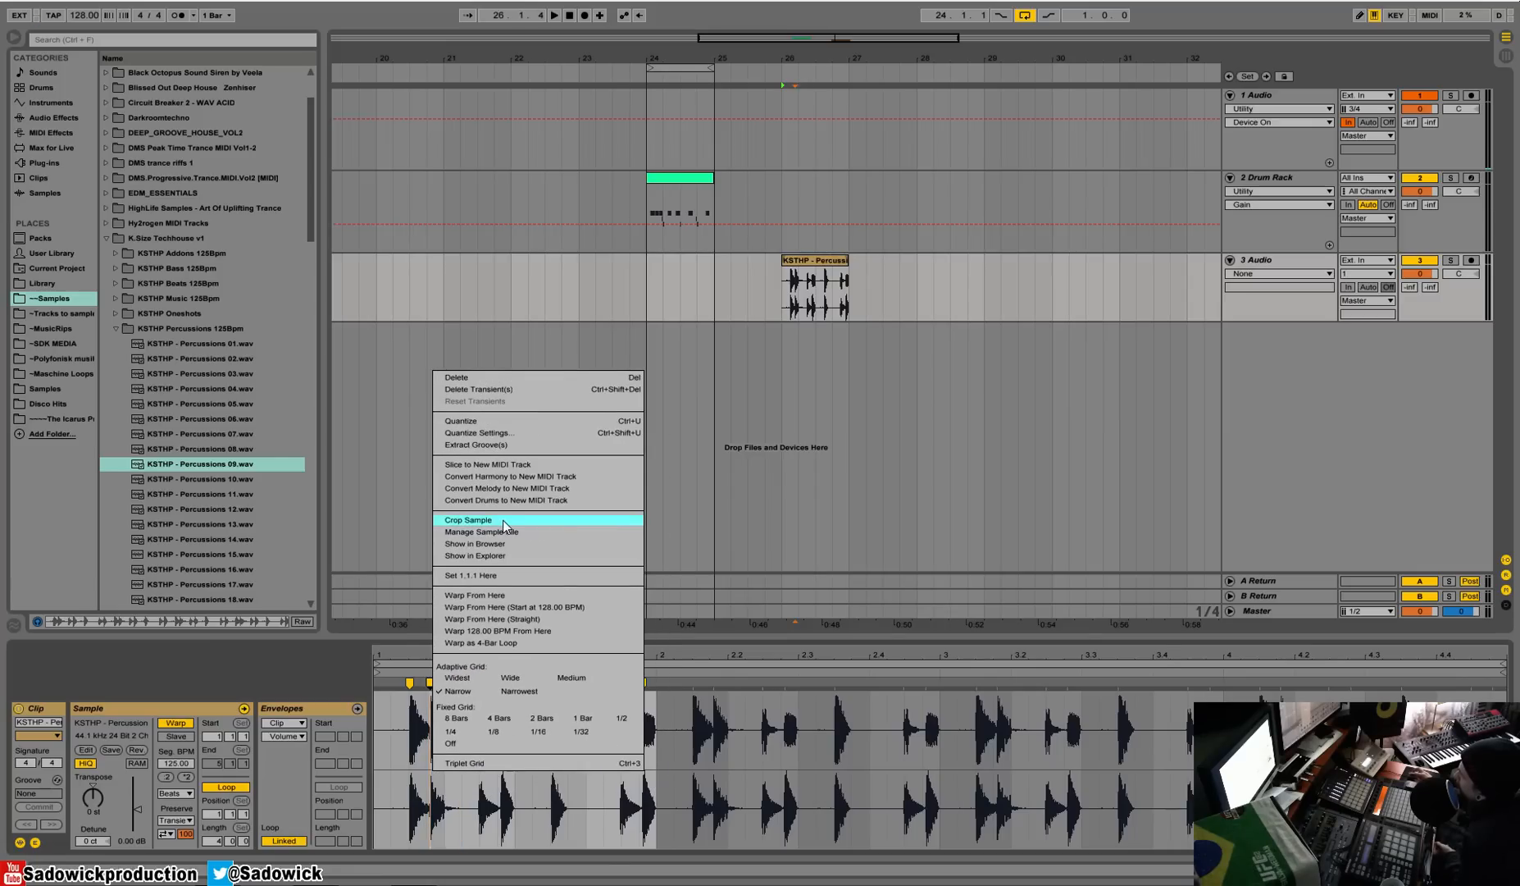
pyautogui.moveTo(515, 466)
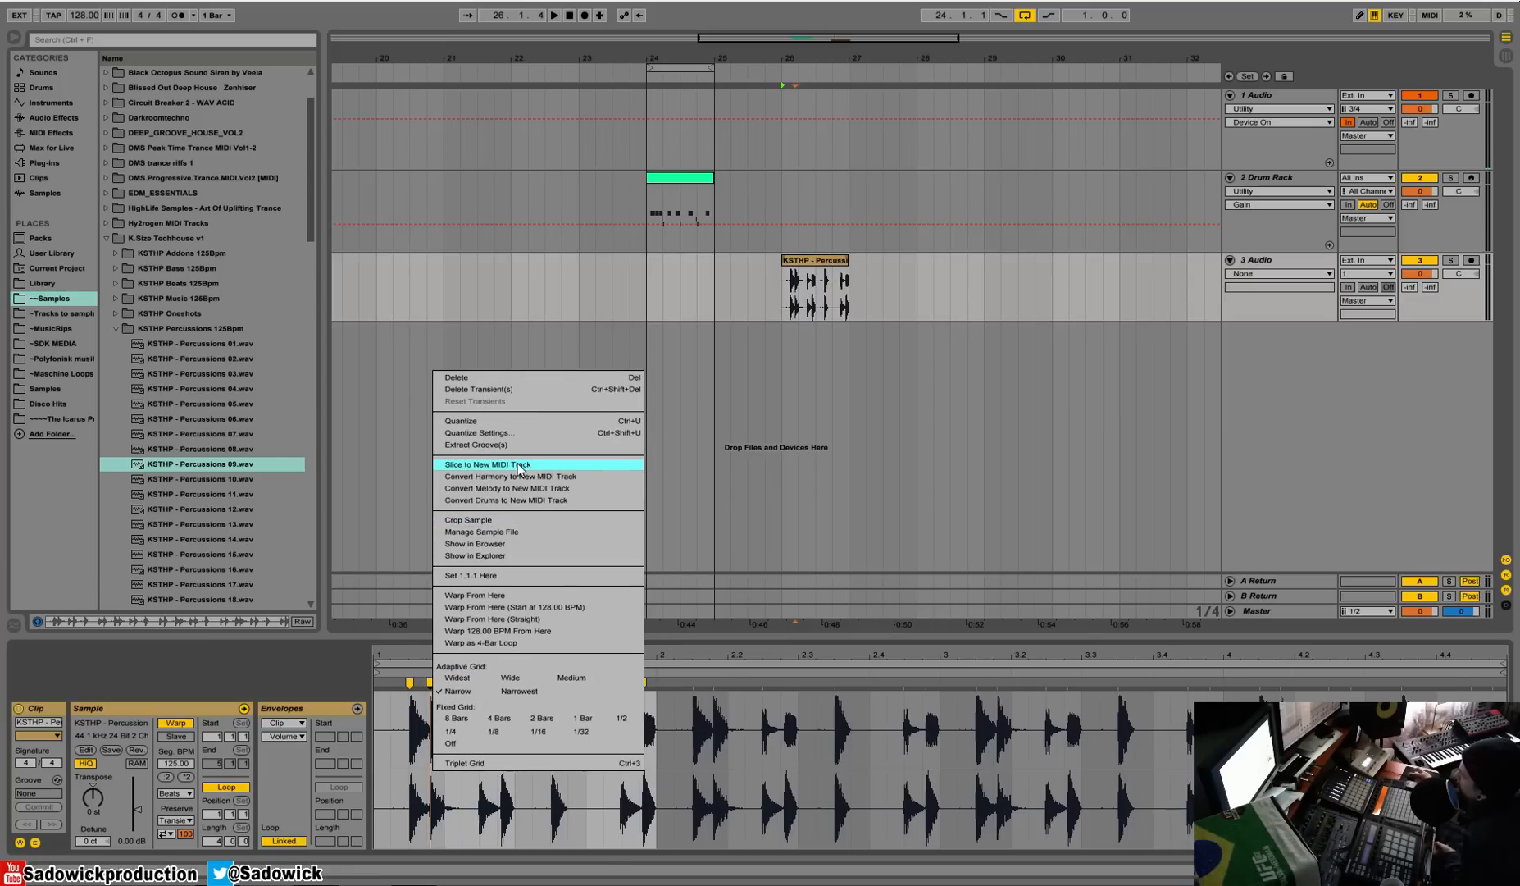
# Slice the loop to a new MIDI track with one slice per Warp Marker using the Built-in preset.
pyautogui.click(485, 464)
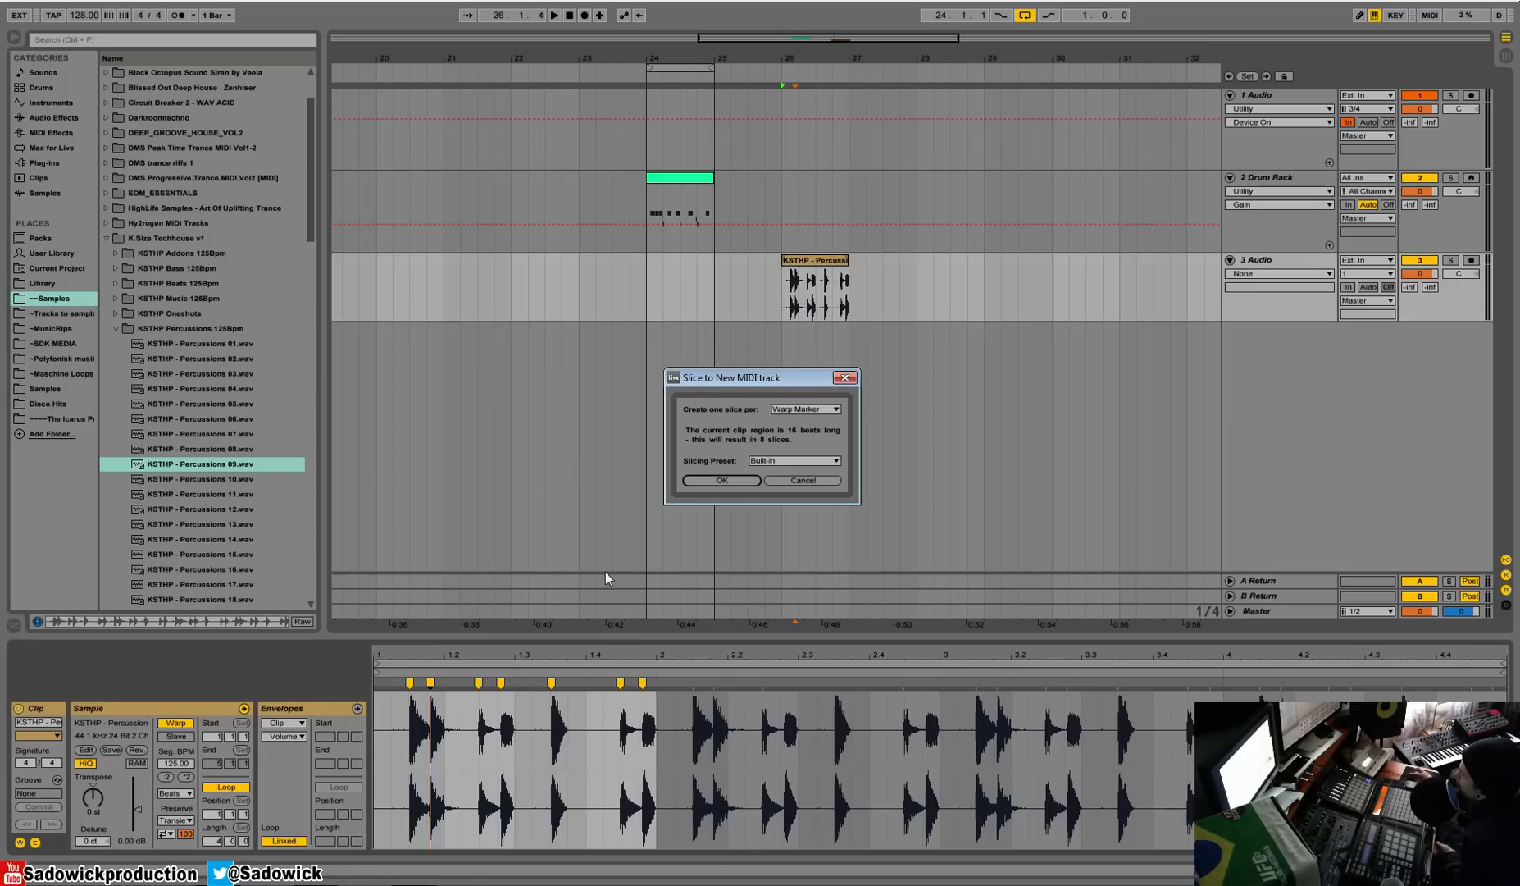
pyautogui.moveTo(771, 495)
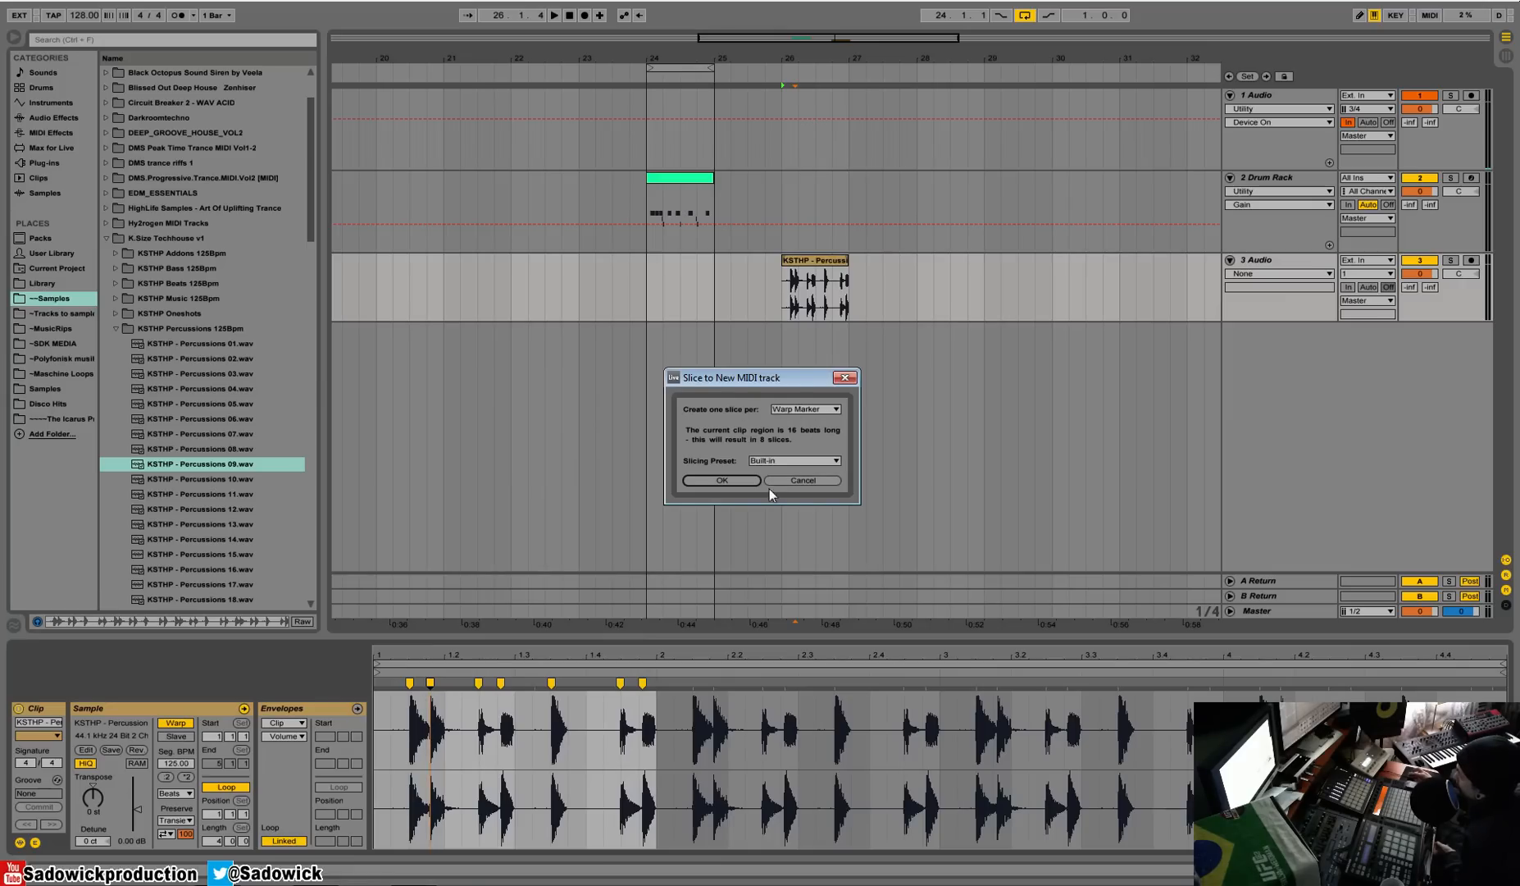
pyautogui.click(794, 461)
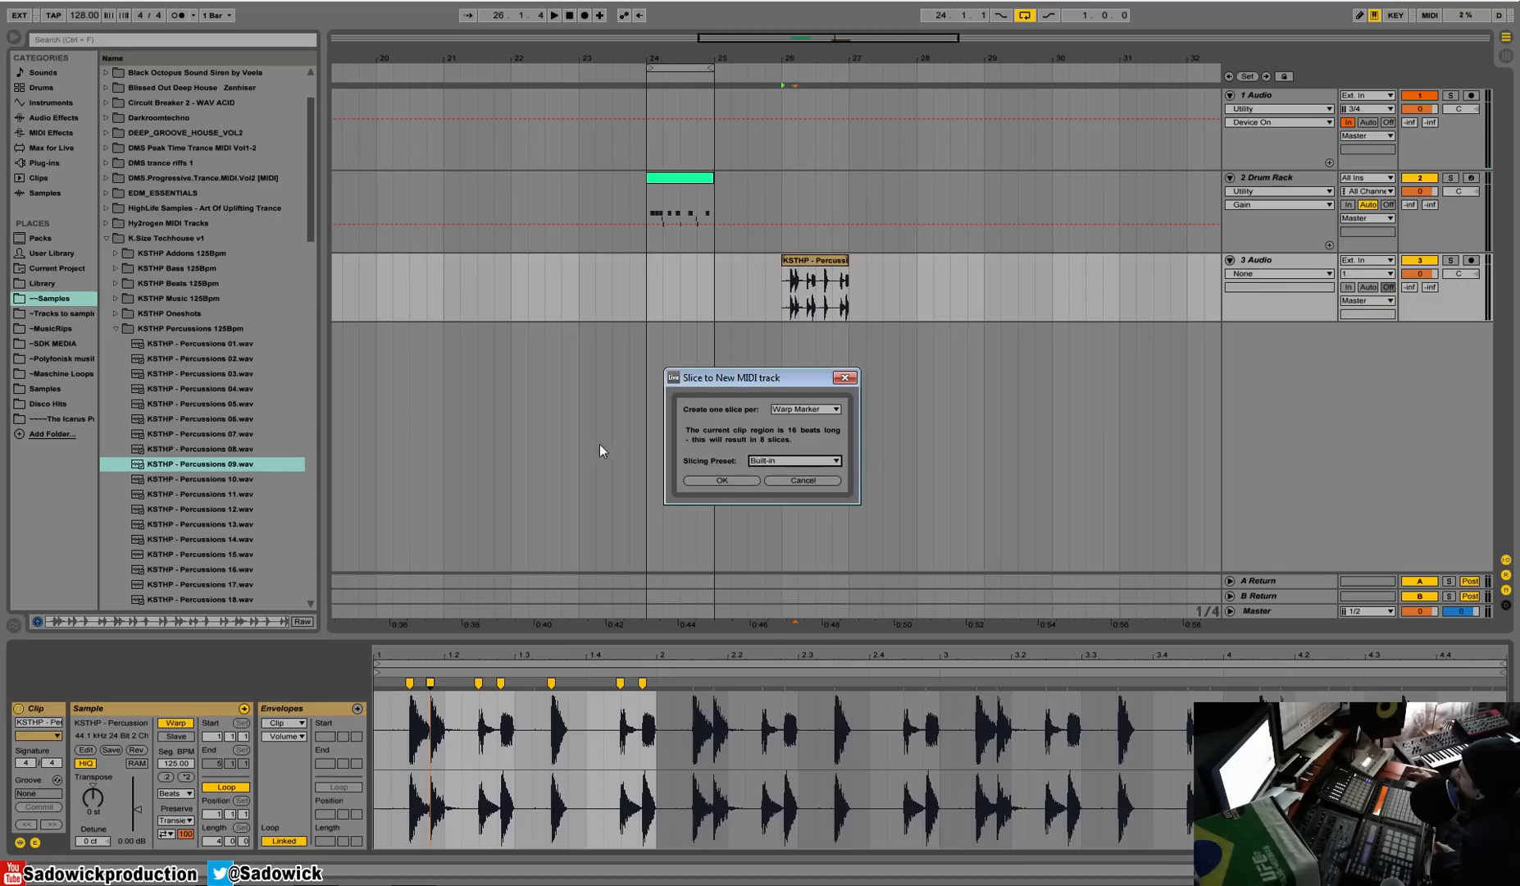
pyautogui.click(804, 408)
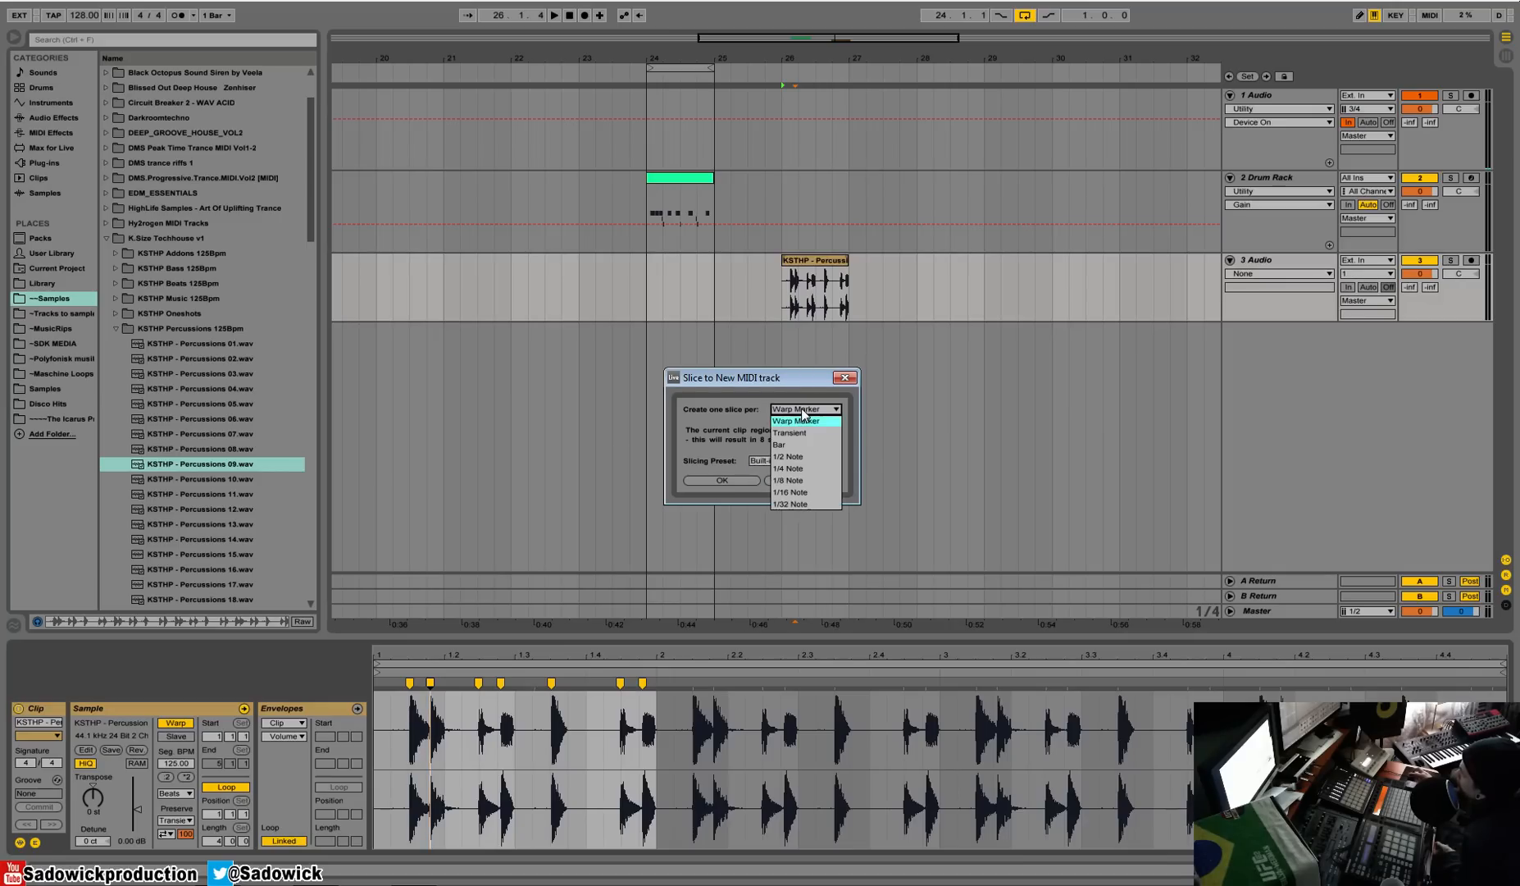
pyautogui.click(804, 420)
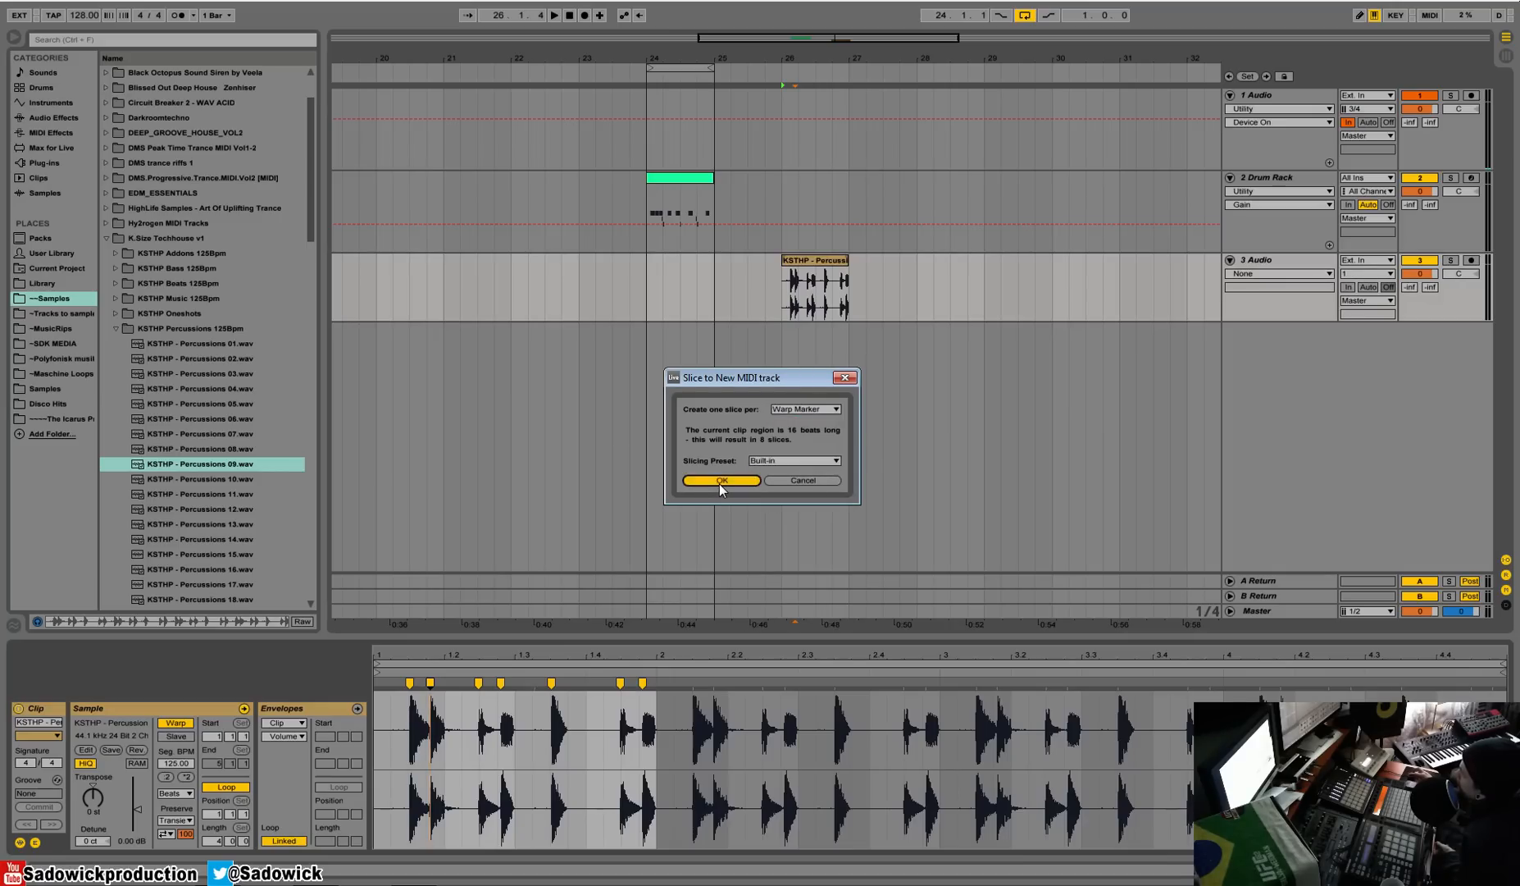
pyautogui.click(721, 481)
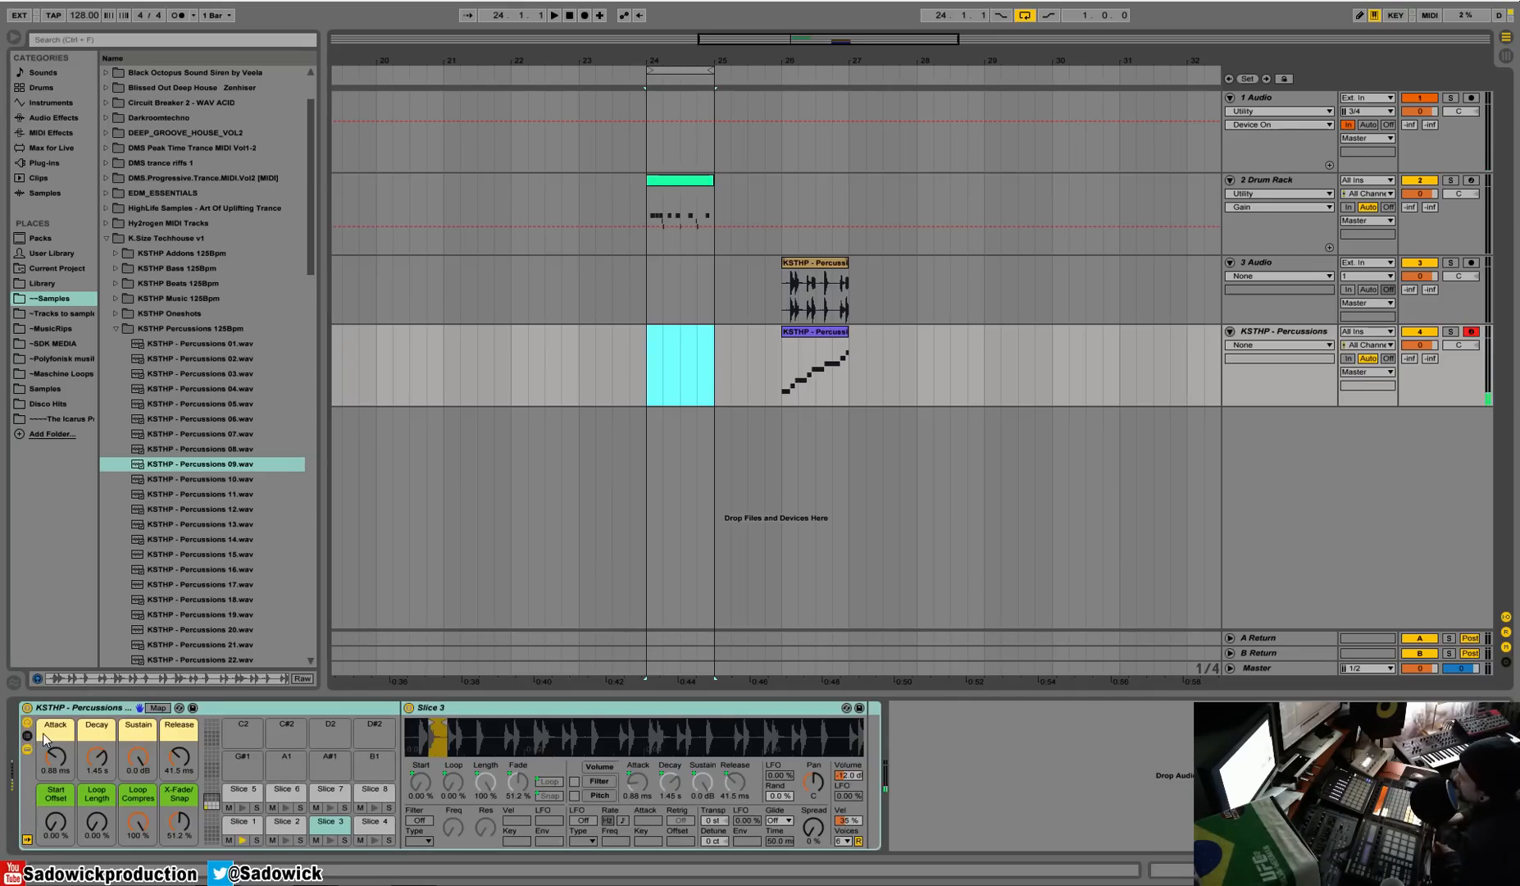
# Audition Slice 4, 6, 2 and 3 pads on the sliced percussion Drum Rack, then show Instruments in the browser.
pyautogui.click(286, 843)
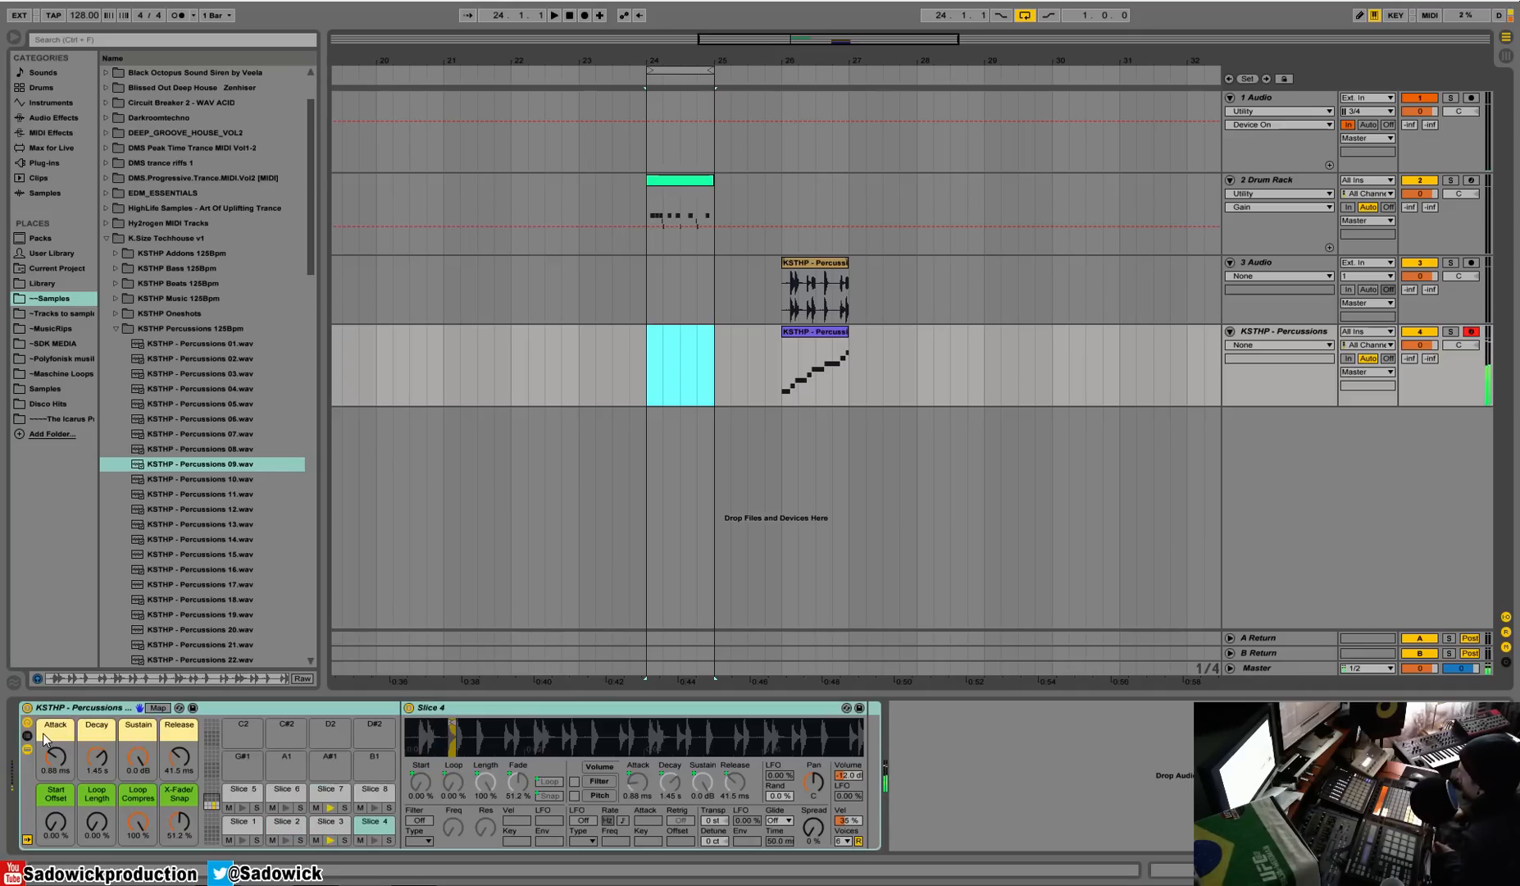
pyautogui.click(286, 791)
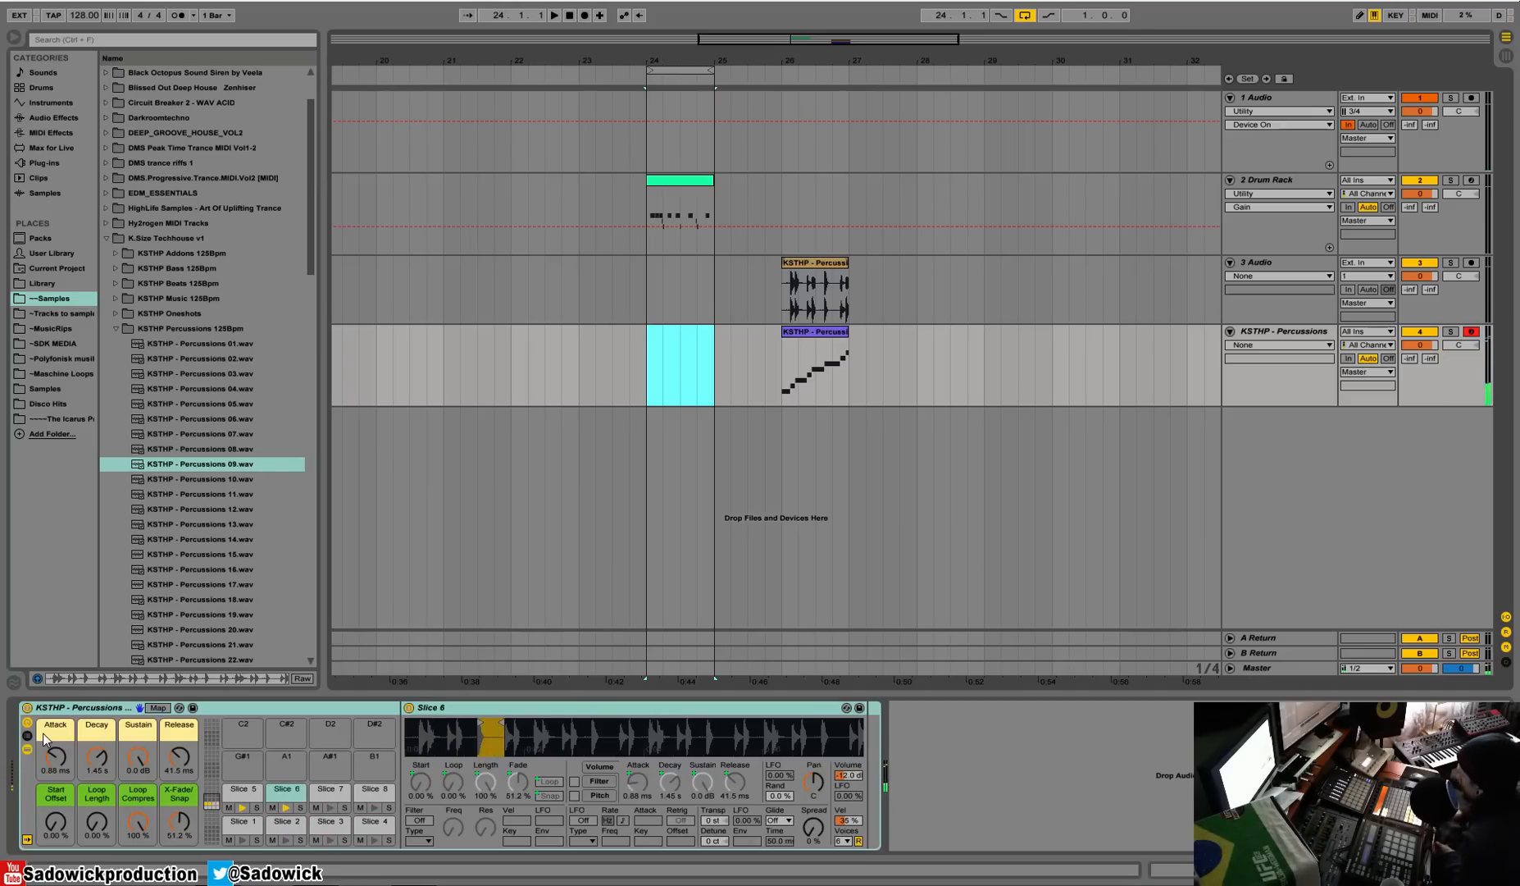
pyautogui.click(285, 844)
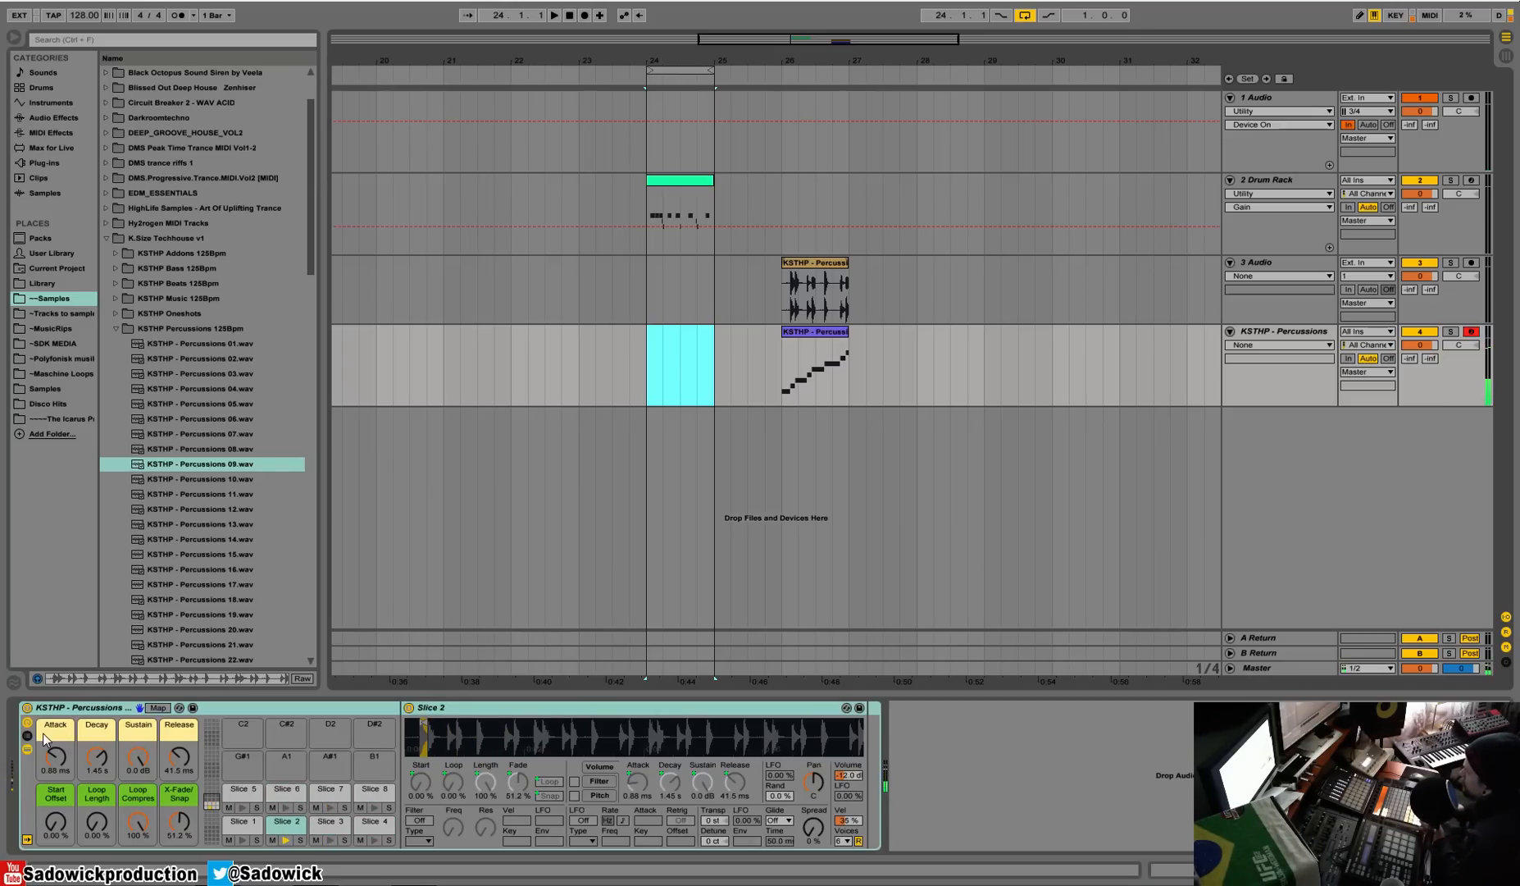
pyautogui.click(331, 843)
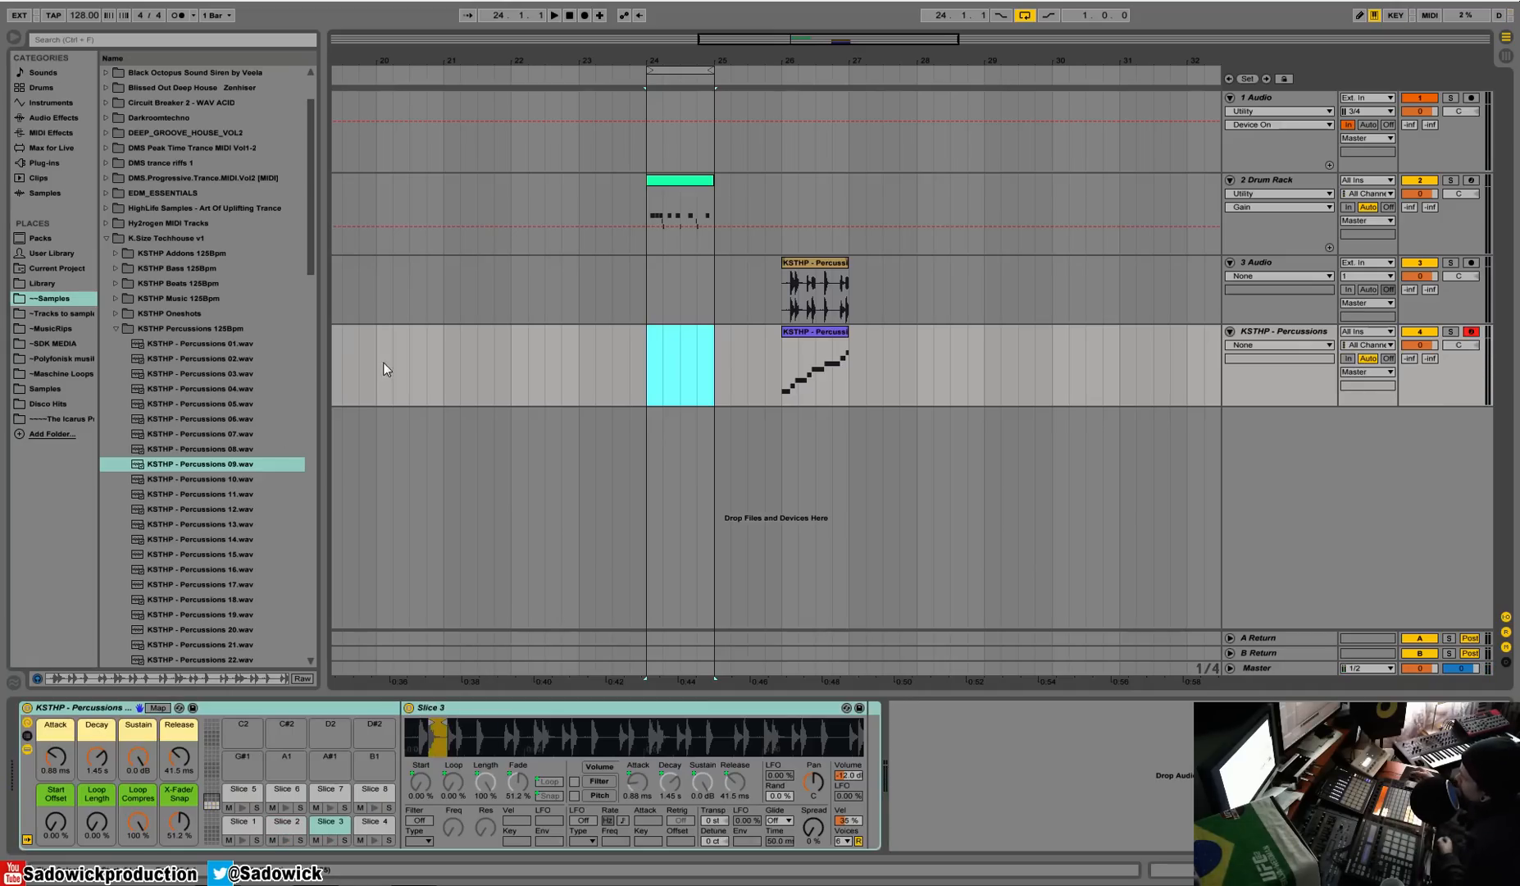
pyautogui.moveTo(864, 320)
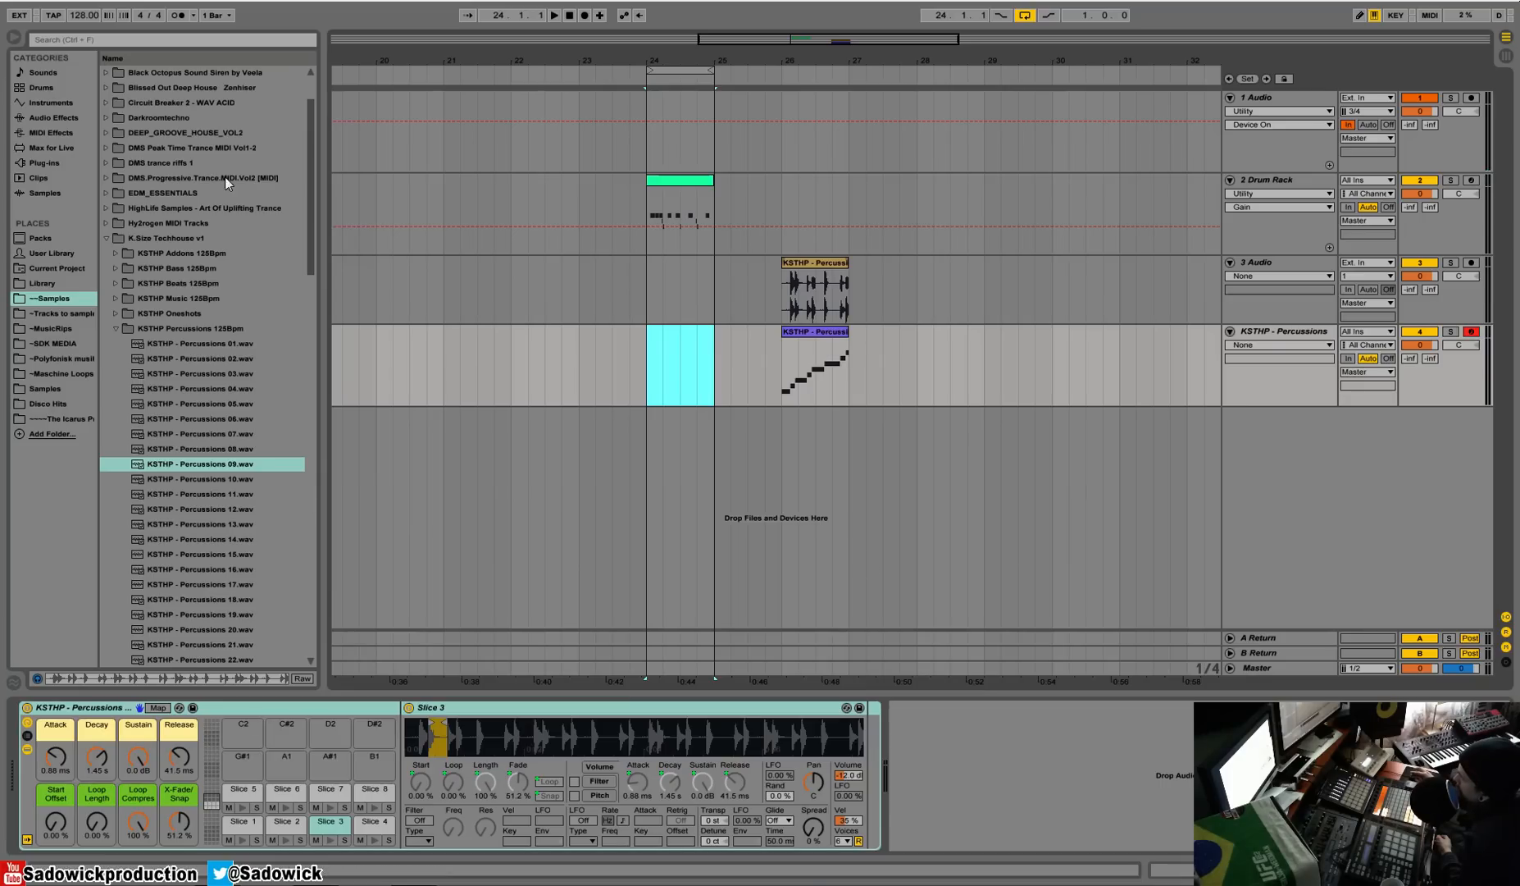
pyautogui.click(48, 108)
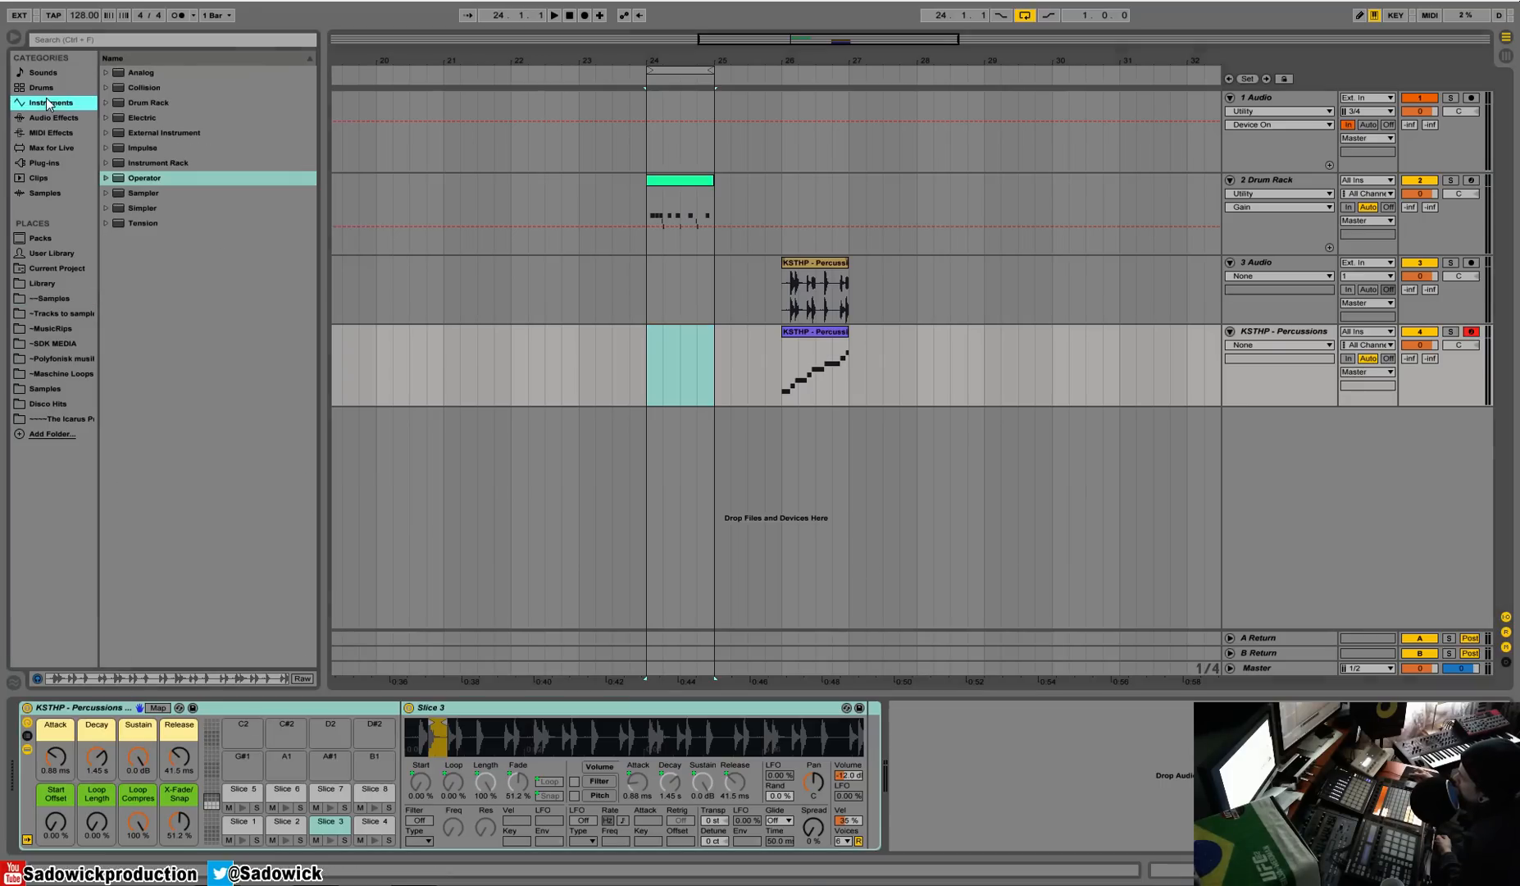